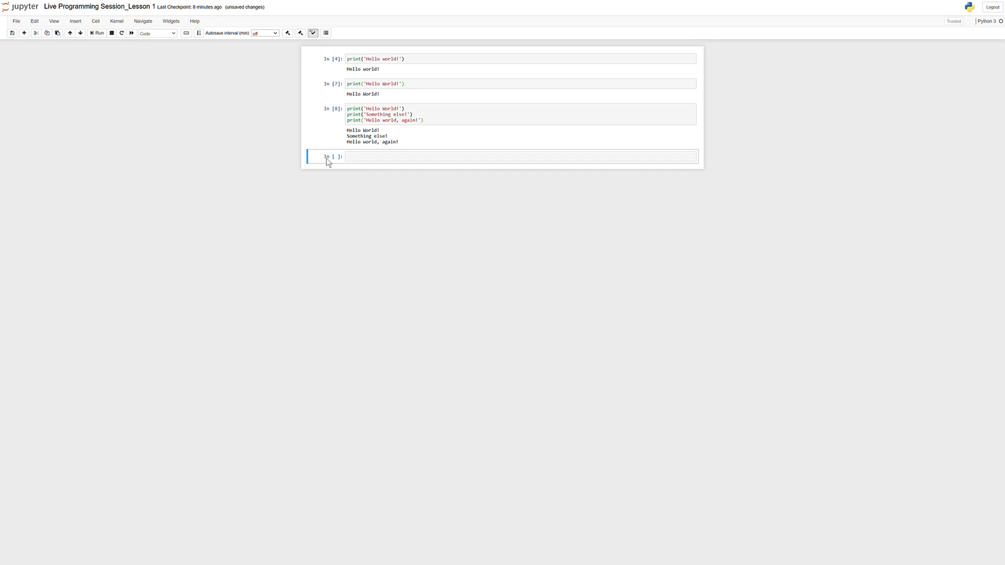
{"action": "mouse_move", "coordinate": [154, 57]}
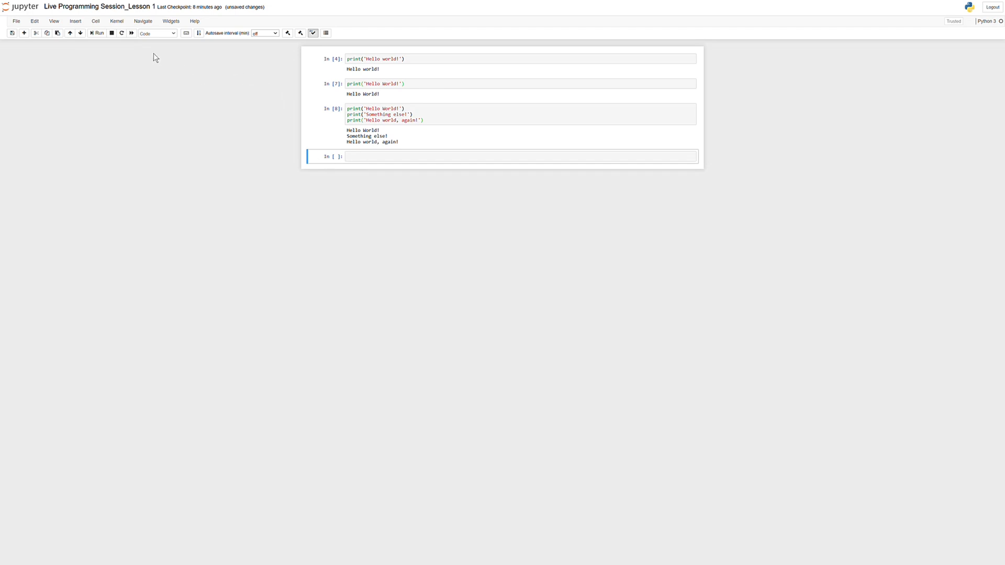
- Keep the empty cell as a Code cell and run print('Hello world!') in it
{"action": "left_click", "coordinate": [95, 21]}
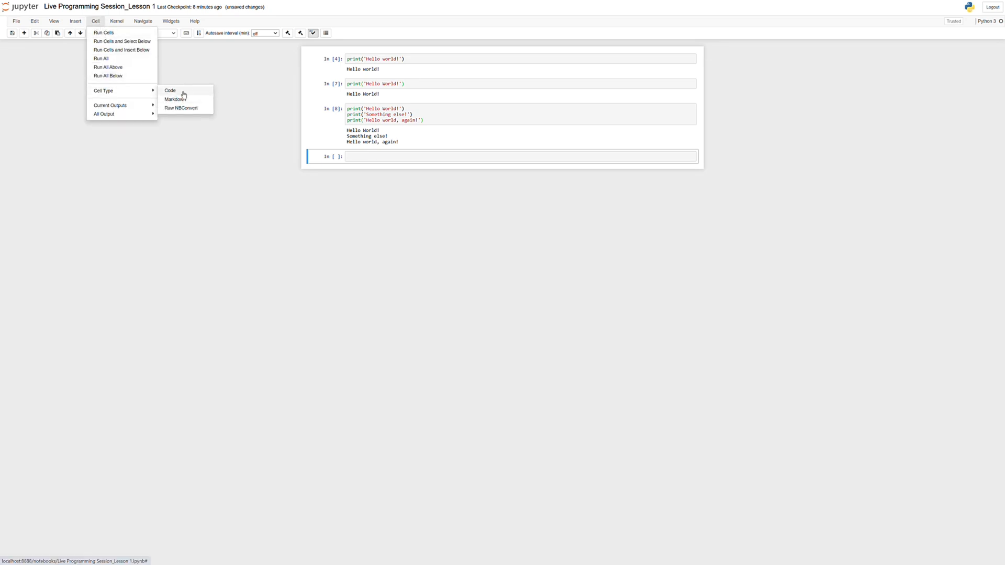
{"action": "mouse_move", "coordinate": [177, 117]}
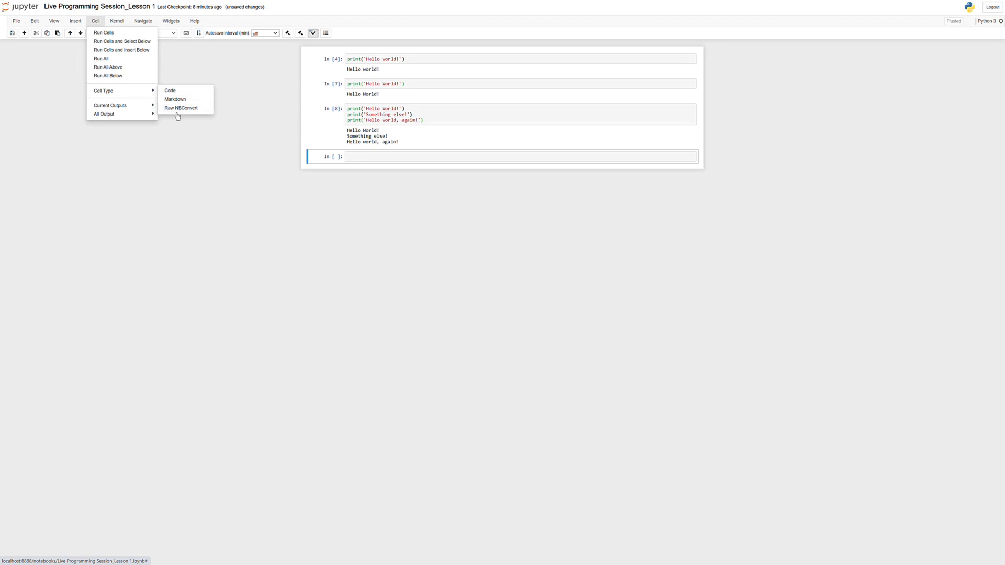
{"action": "mouse_move", "coordinate": [193, 101]}
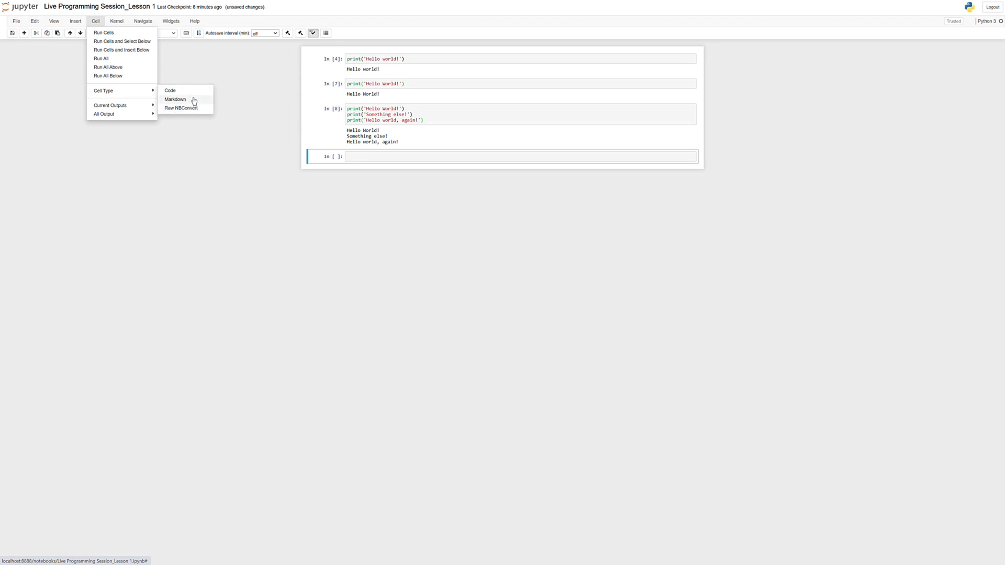
{"action": "mouse_move", "coordinate": [170, 90]}
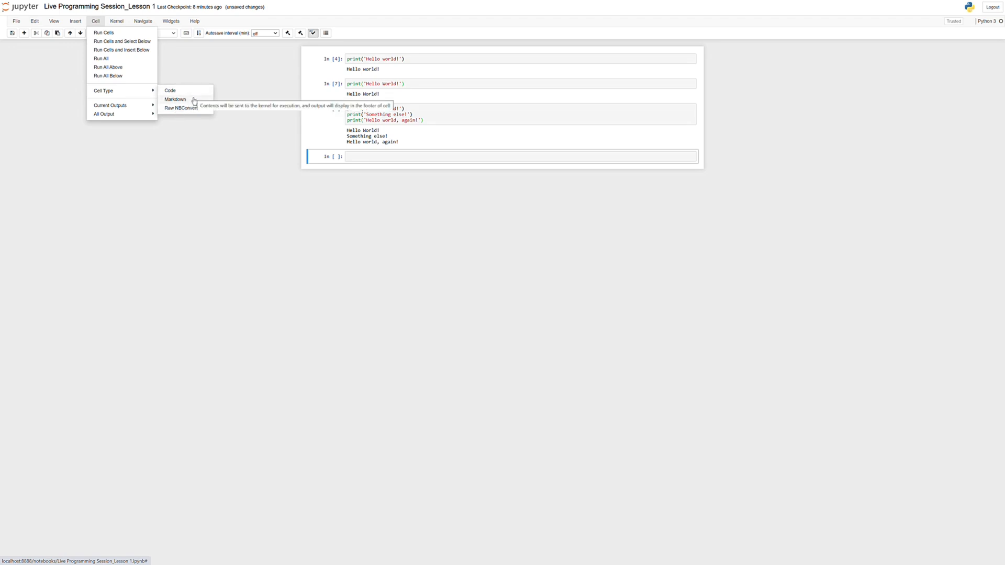
{"action": "mouse_move", "coordinate": [175, 99]}
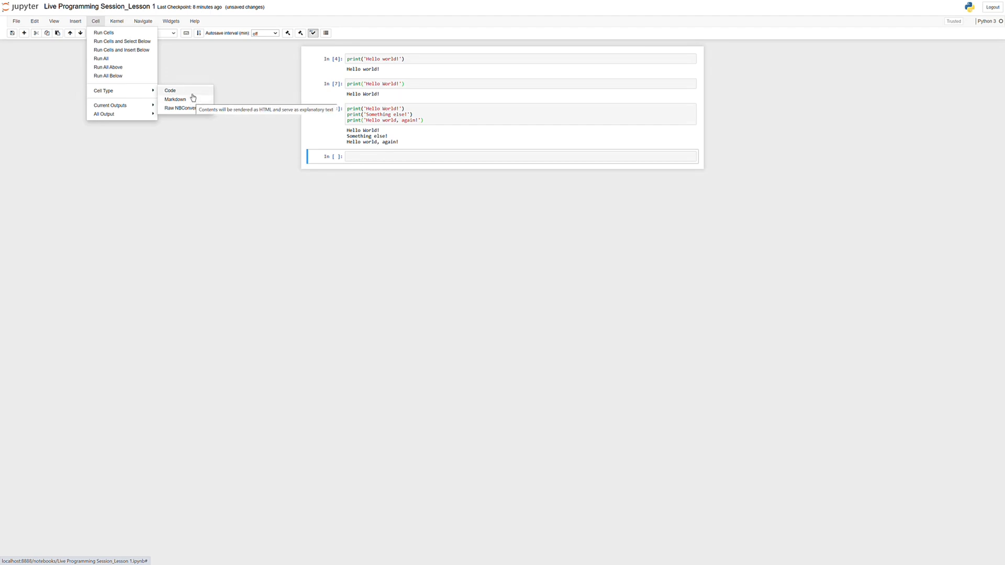
{"action": "mouse_move", "coordinate": [170, 90]}
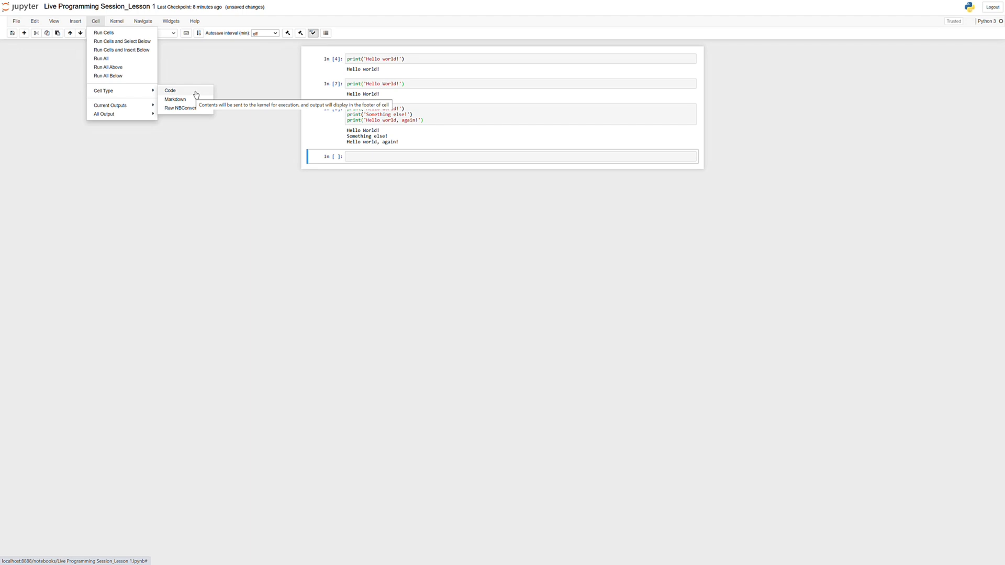
{"action": "left_click", "coordinate": [170, 91]}
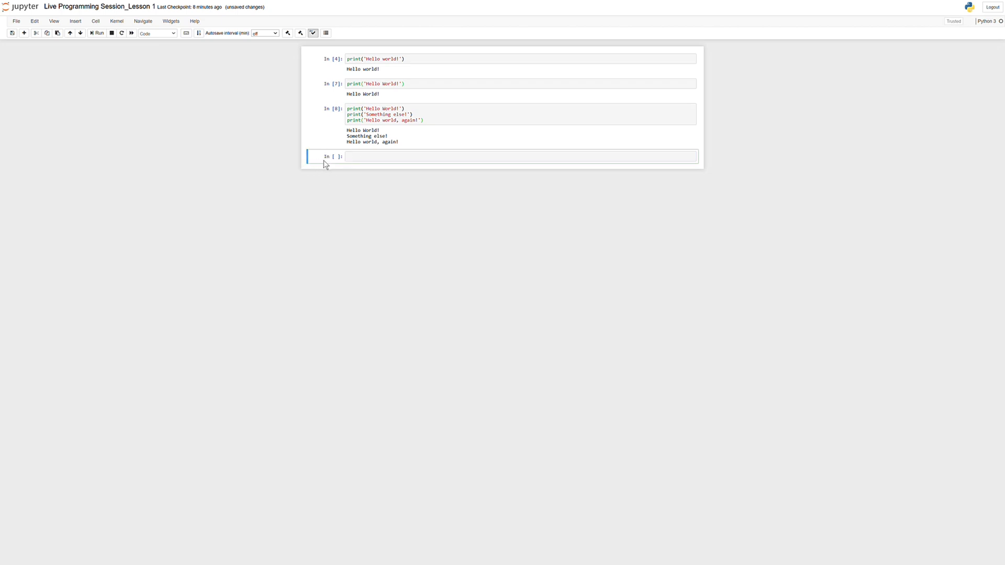
{"action": "left_click", "coordinate": [500, 156]}
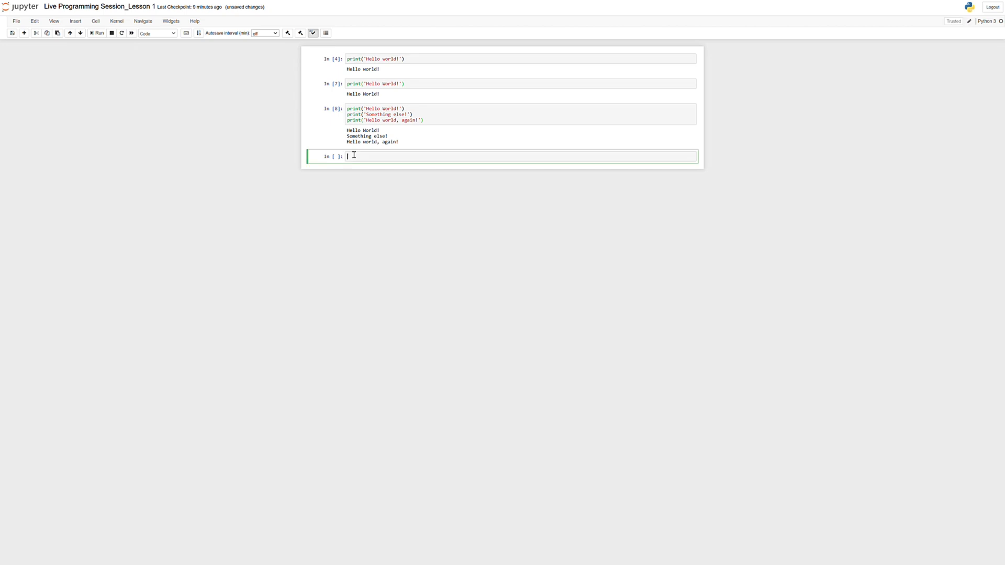
{"action": "type", "text": "print('Hello world!"}
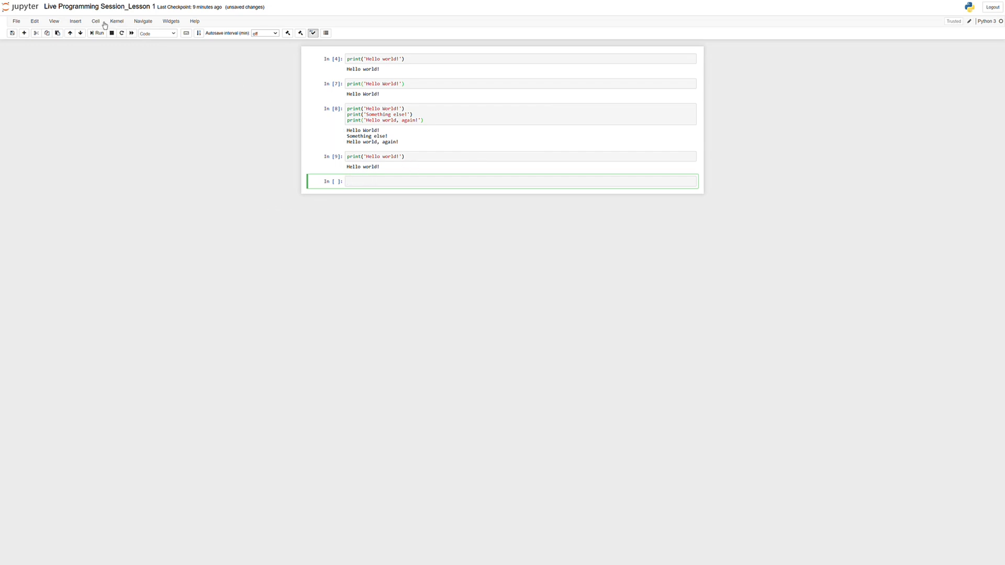
- Set the bottom empty cell's type to Markdown from the Cell menu
{"action": "left_click", "coordinate": [95, 20]}
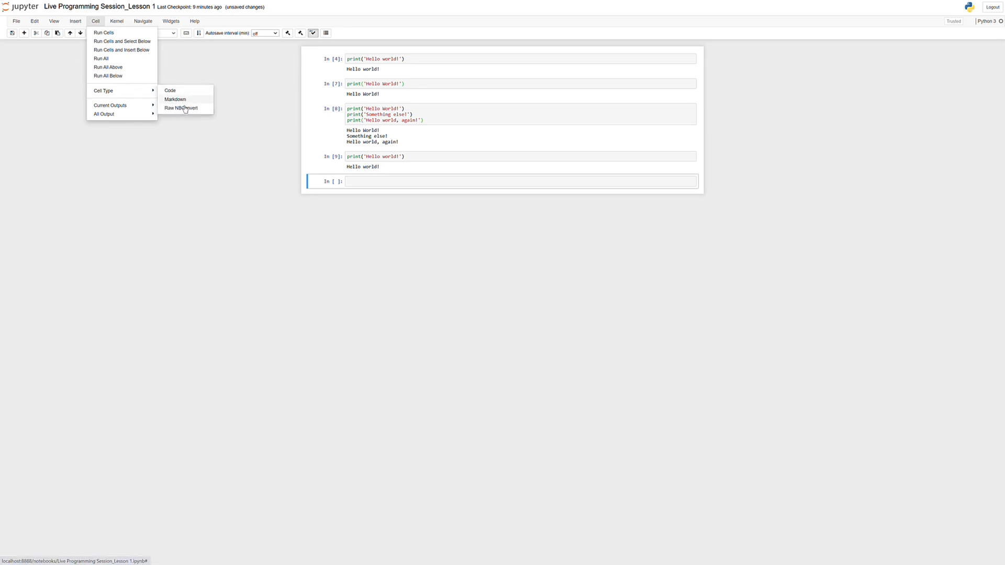
{"action": "left_click", "coordinate": [175, 100]}
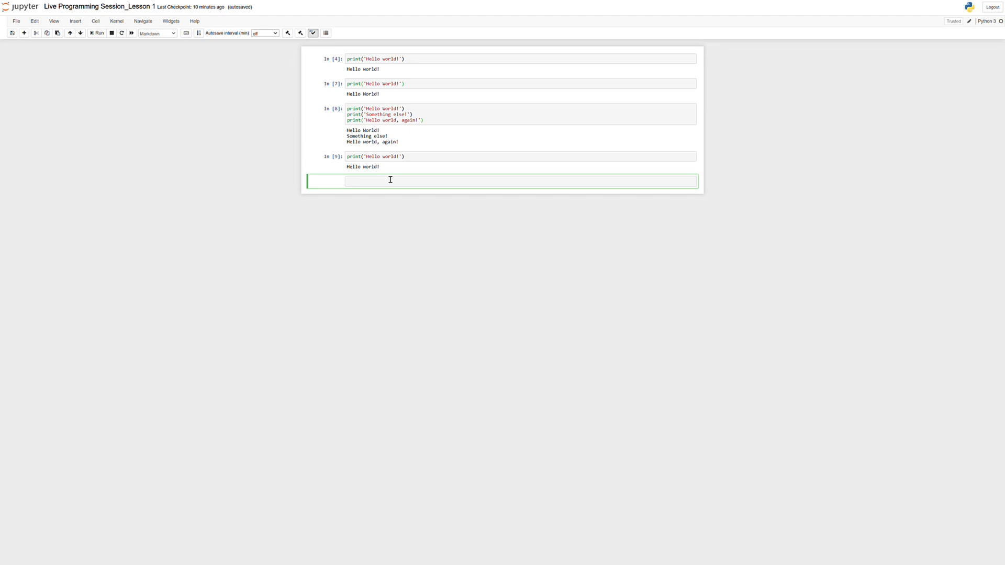
{"action": "mouse_move", "coordinate": [285, 159]}
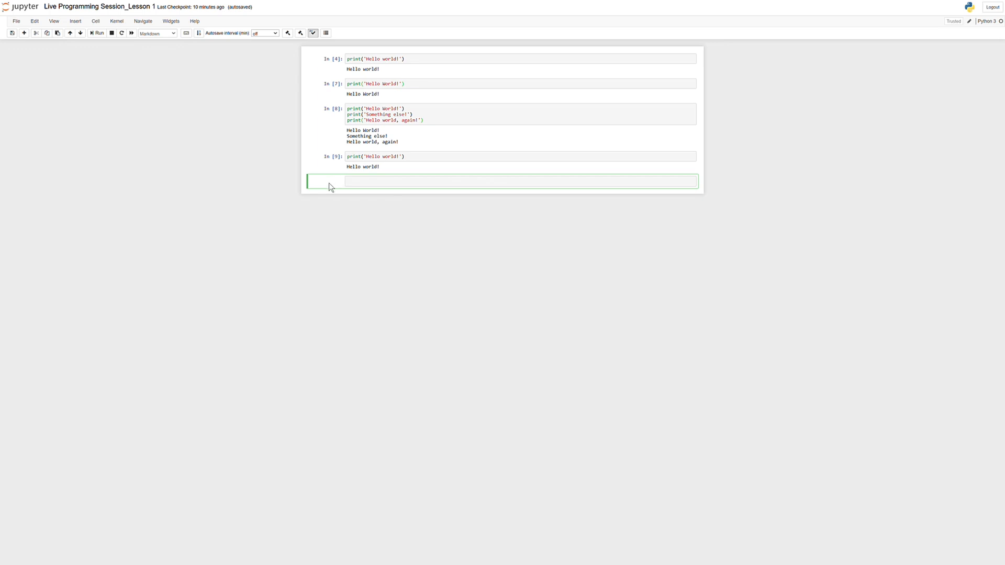
- Enter print('Hello world!') as Markdown text, render it, and reopen the cell
{"action": "left_click", "coordinate": [347, 180]}
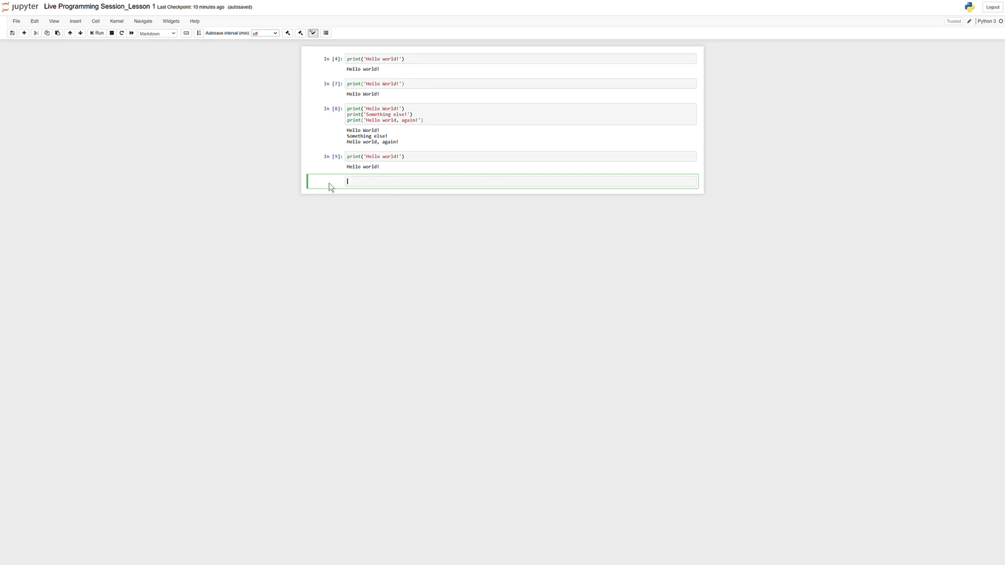
{"action": "type", "text": "print"}
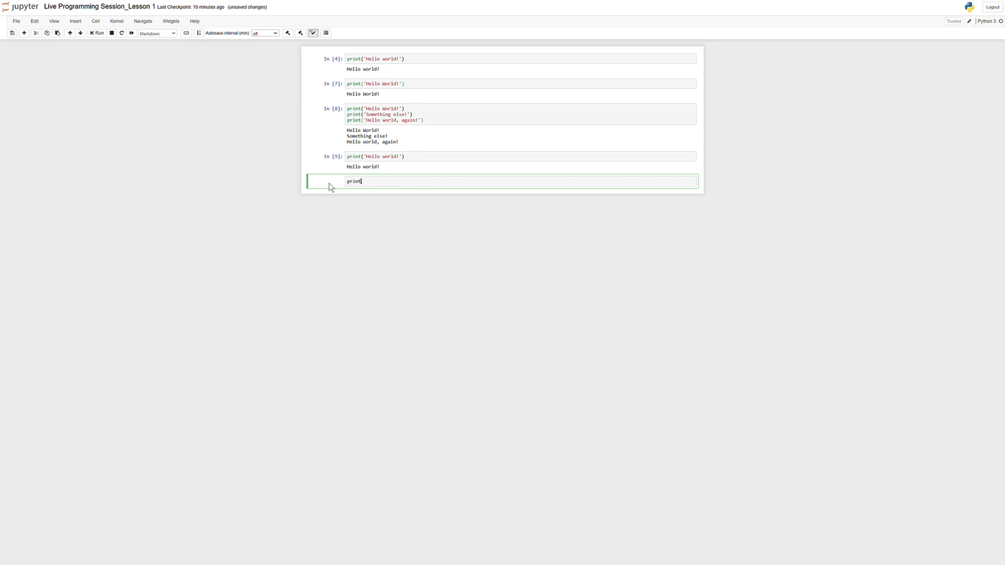
{"action": "type", "text": "('Hello world"}
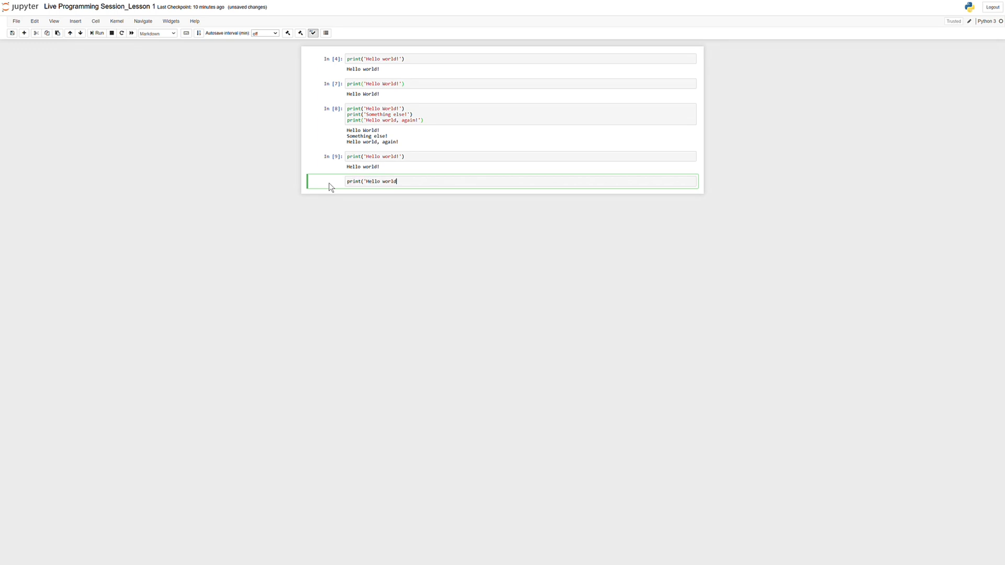
{"action": "type", "text": "!')"}
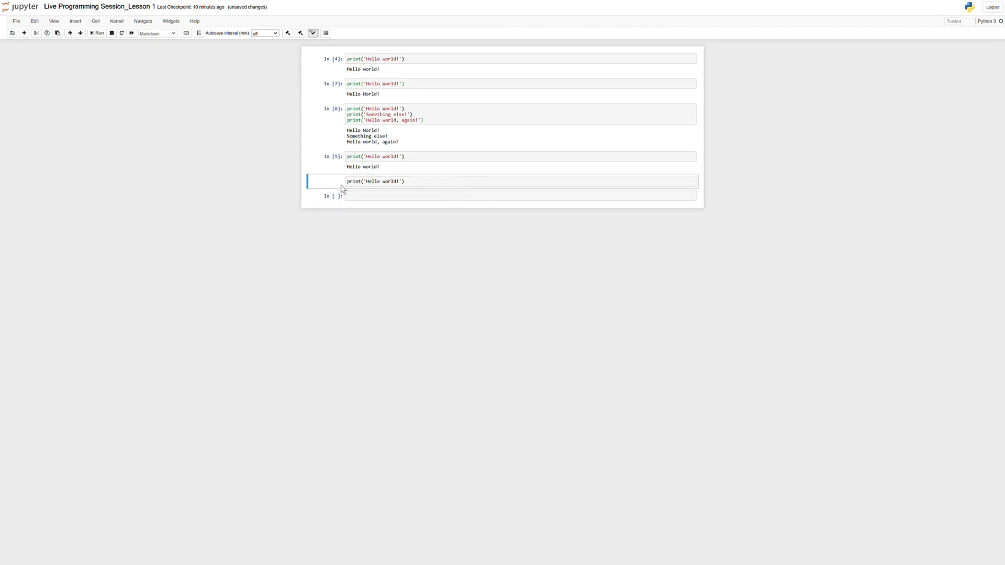
{"action": "left_click", "coordinate": [375, 181]}
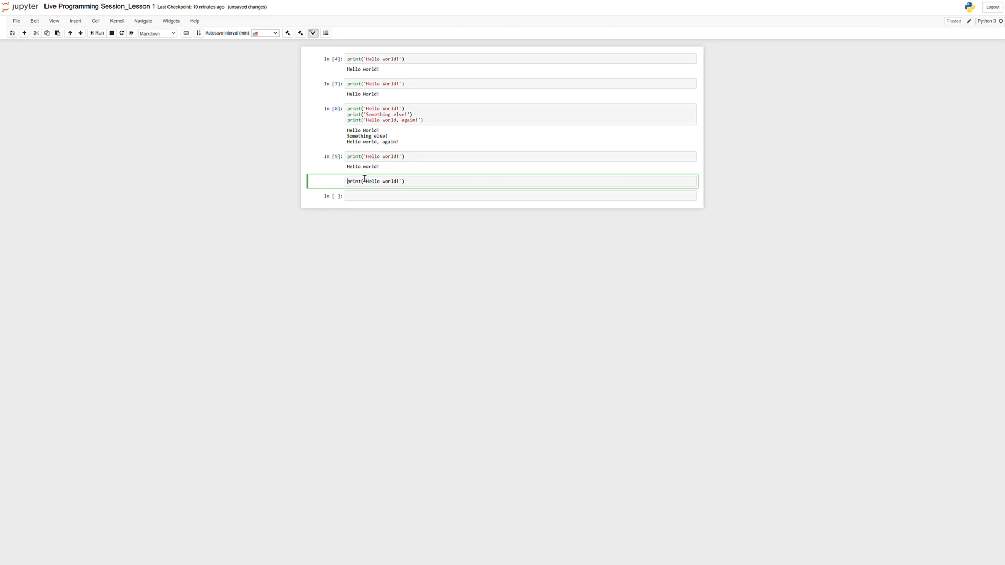
{"action": "mouse_move", "coordinate": [326, 177]}
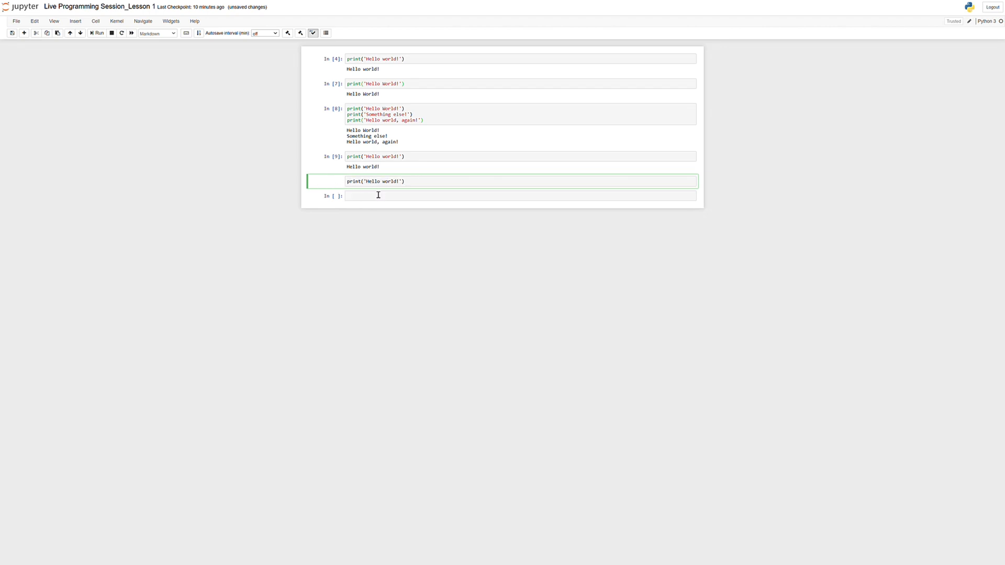
{"action": "mouse_move", "coordinate": [420, 183]}
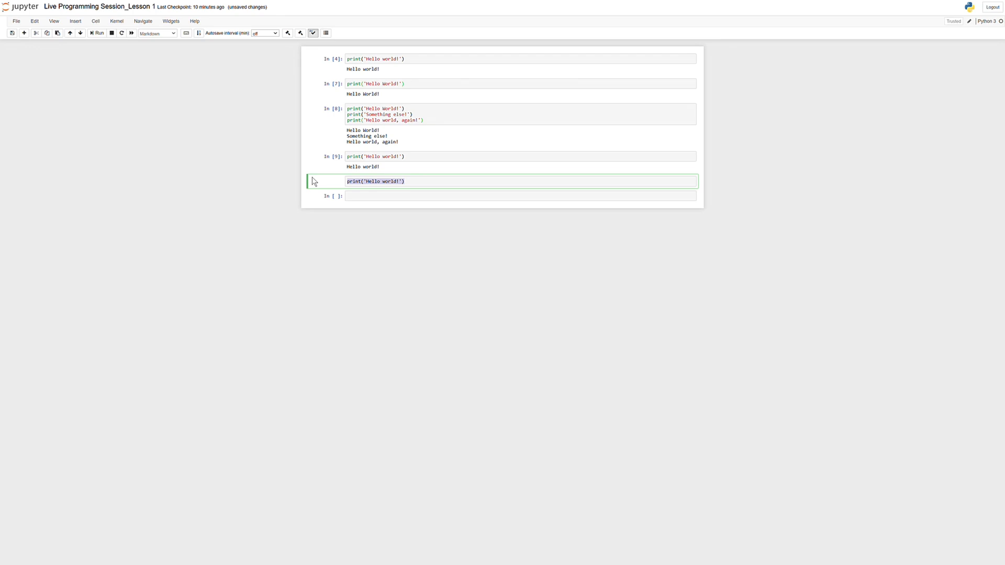
- Write 'In the code cell above, I printed out the words "Hello" and "world!"'
{"action": "type", "text": "In the cdo"}
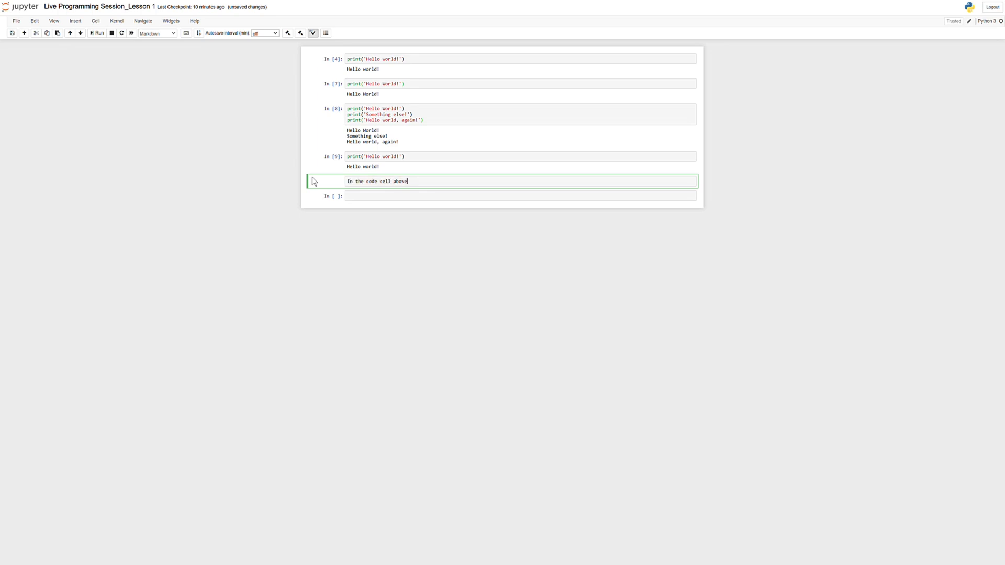
{"action": "type", "text": ", I printed out"}
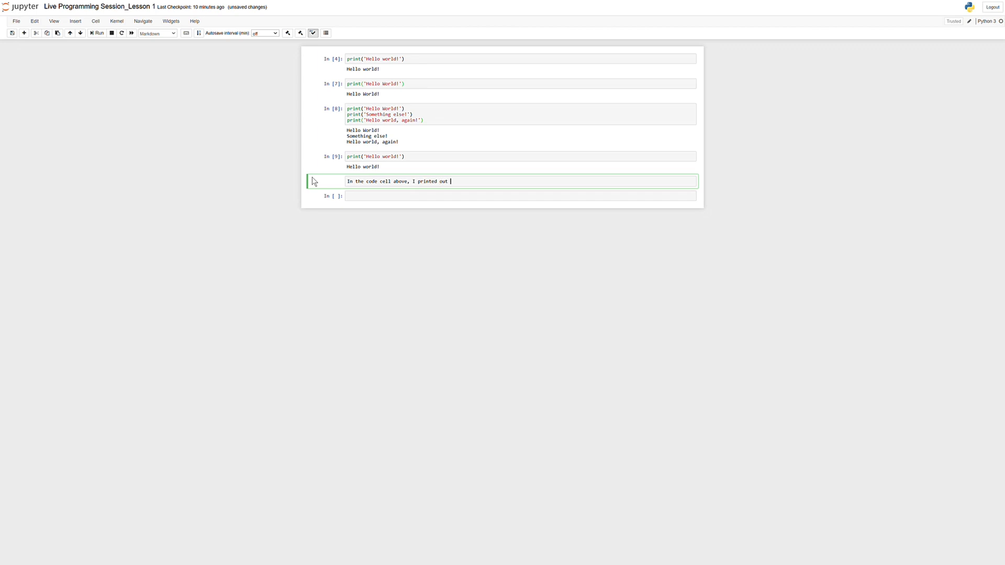
{"action": "type", "text": "the words 'Hello wo"}
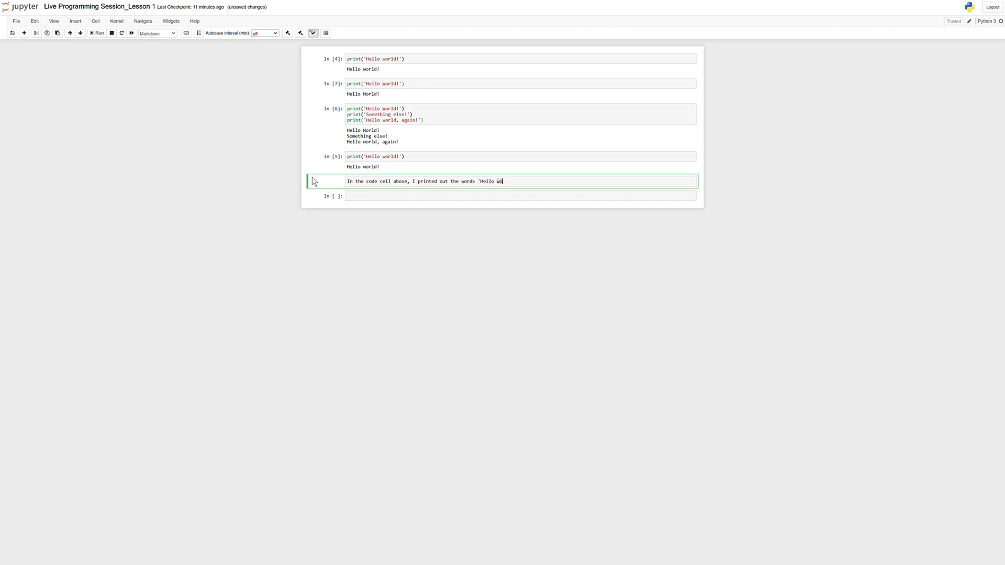
{"action": "type", "text": "rld!'"}
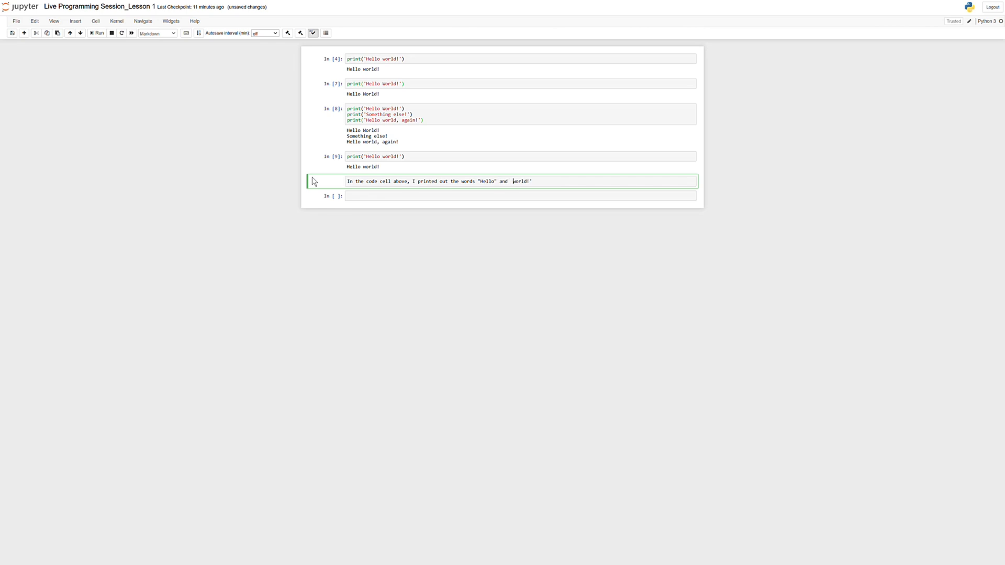
{"action": "type", "text": "\"world!\""}
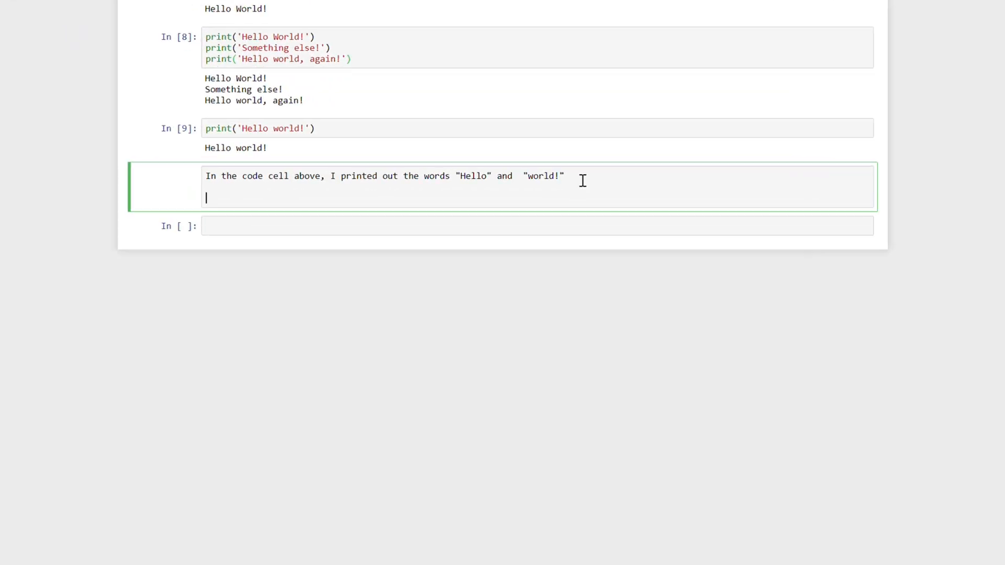
- Add '**This is a bold sentence**' and '*This is an italicized sentence*' on separate lines
{"action": "type", "text": "****"}
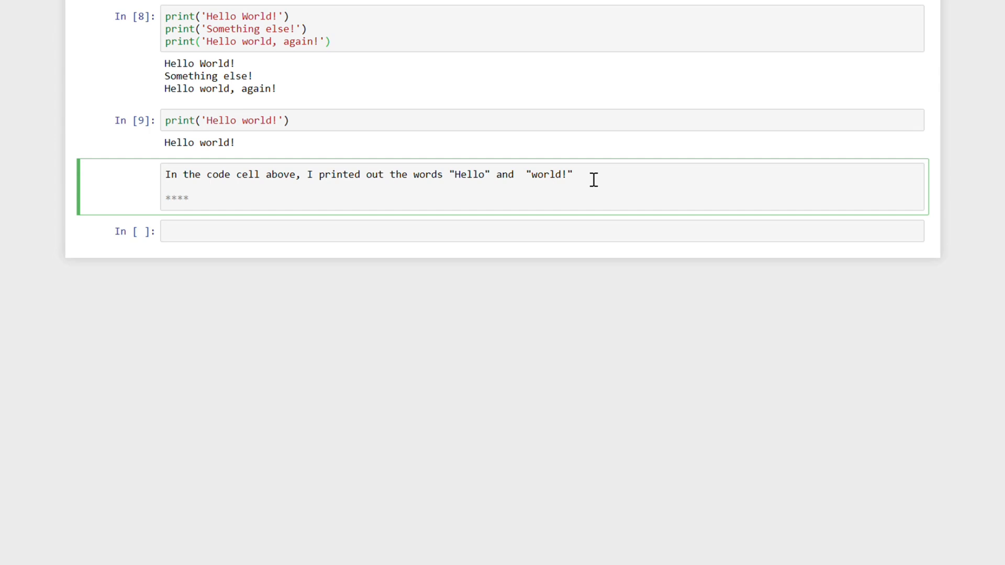
{"action": "type", "text": "This is a"}
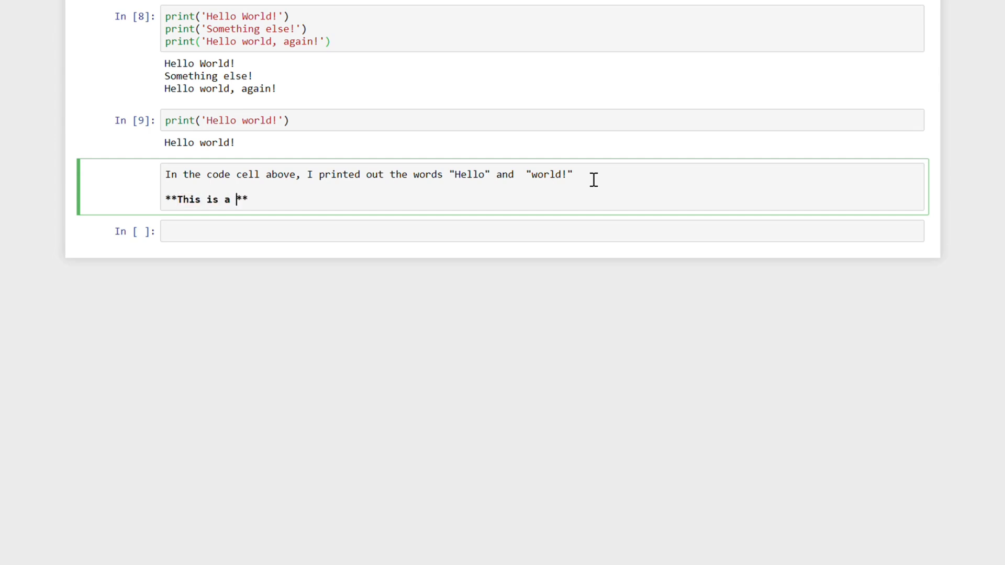
{"action": "type", "text": "bold sentence"}
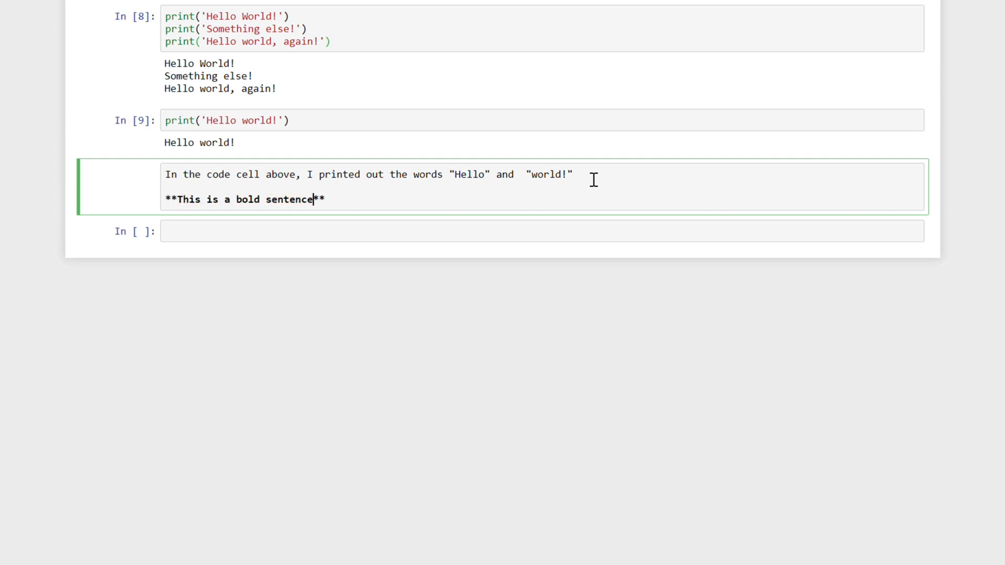
{"action": "type", "text": "*This"}
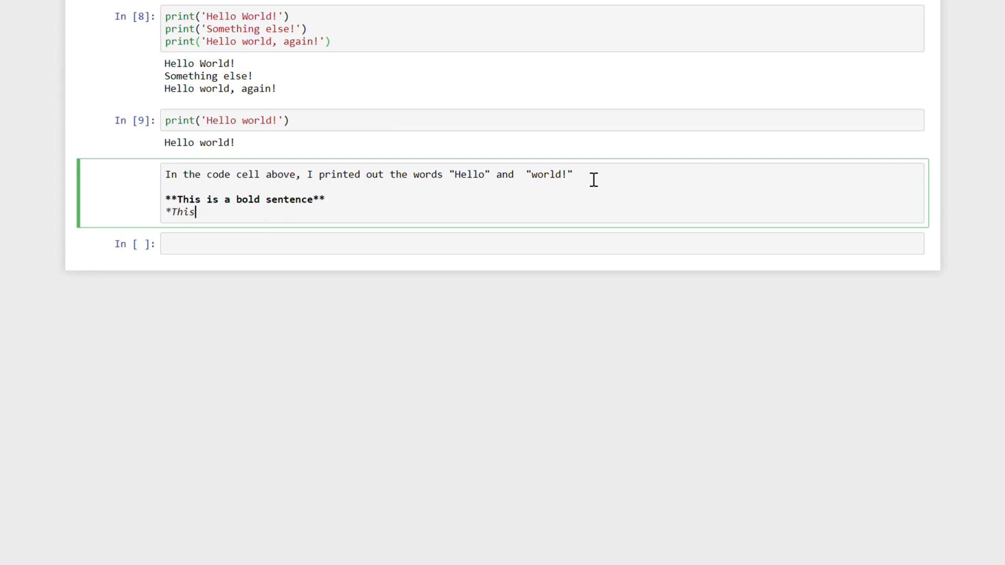
{"action": "type", "text": "is an italici"}
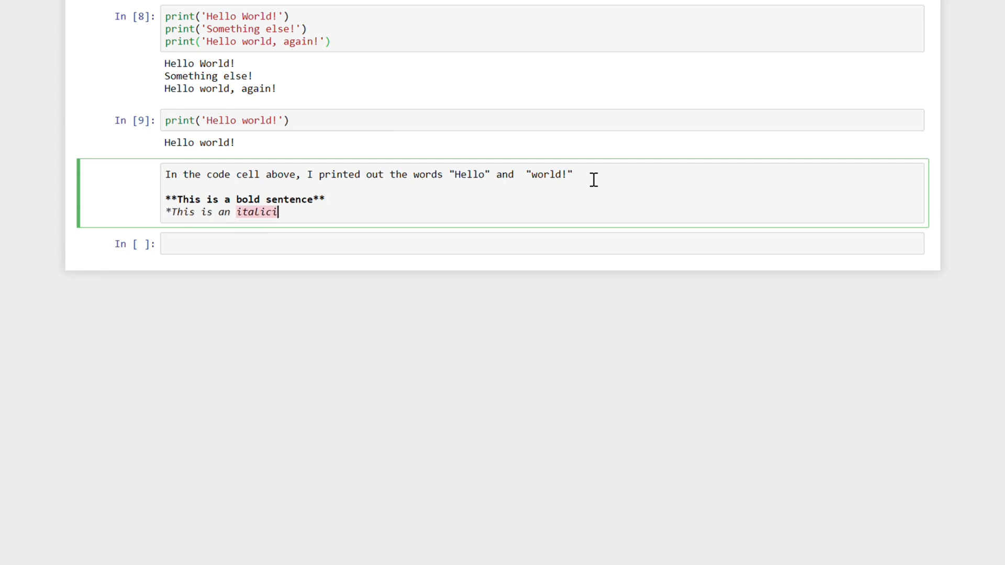
{"action": "type", "text": "zed sentenc"}
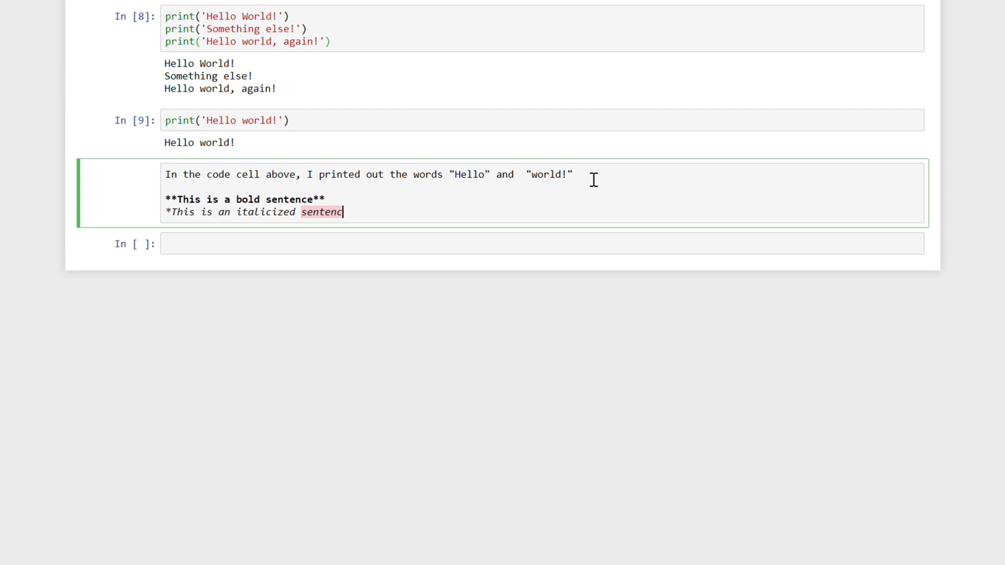
{"action": "type", "text": "e*"}
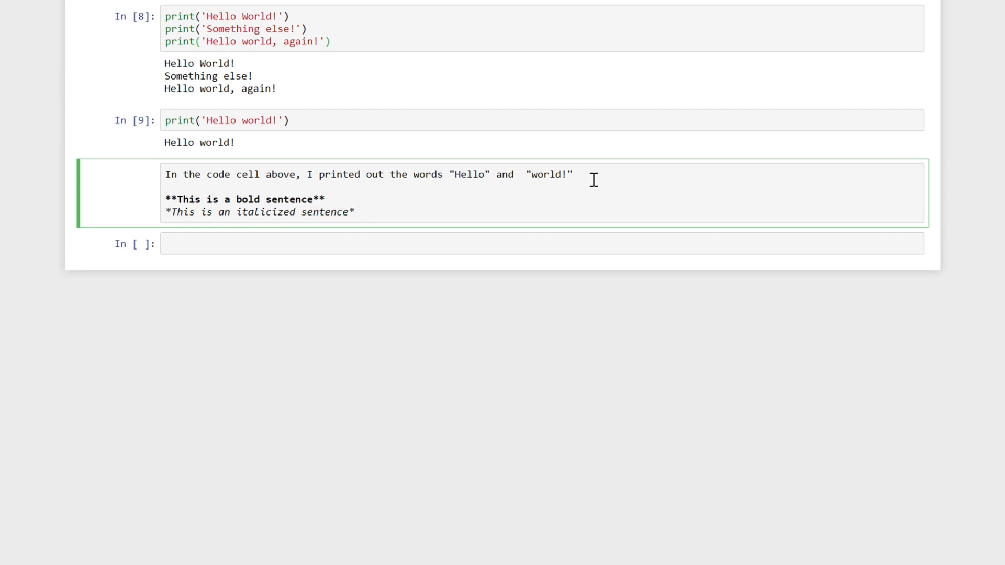
- Render the Markdown note and reopen it for editing
{"action": "key", "text": "shift+enter"}
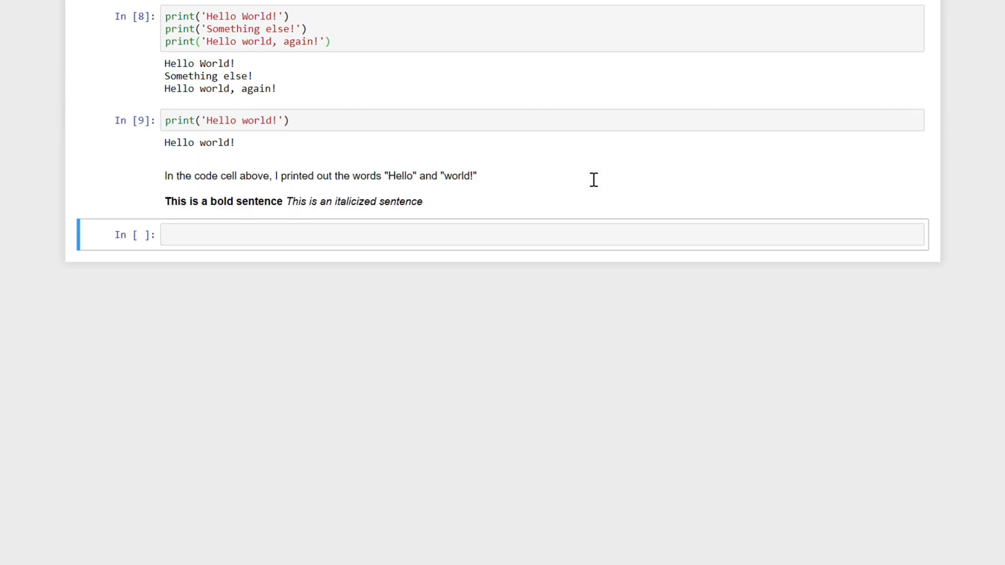
{"action": "left_click", "coordinate": [338, 201]}
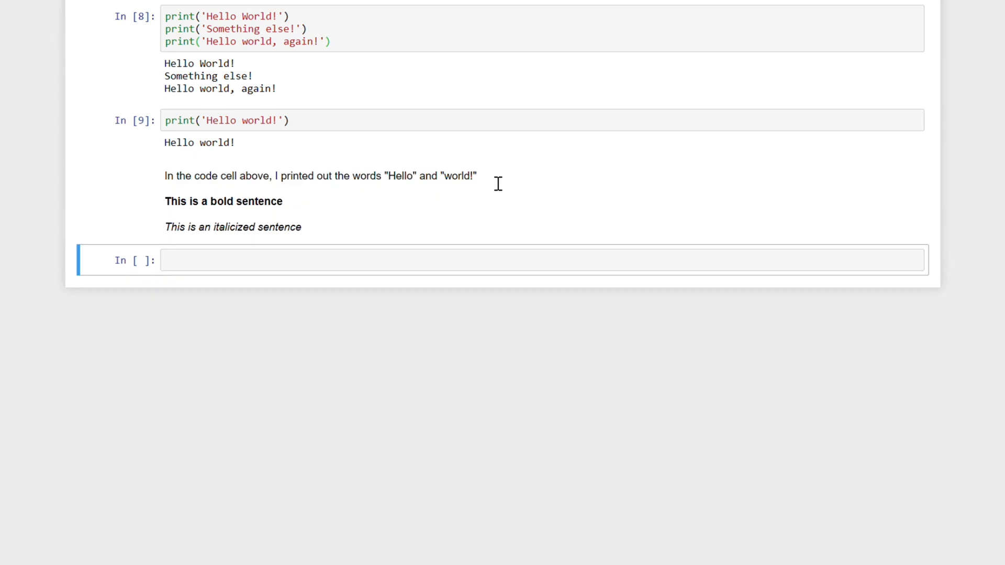
{"action": "double_click", "coordinate": [256, 200]}
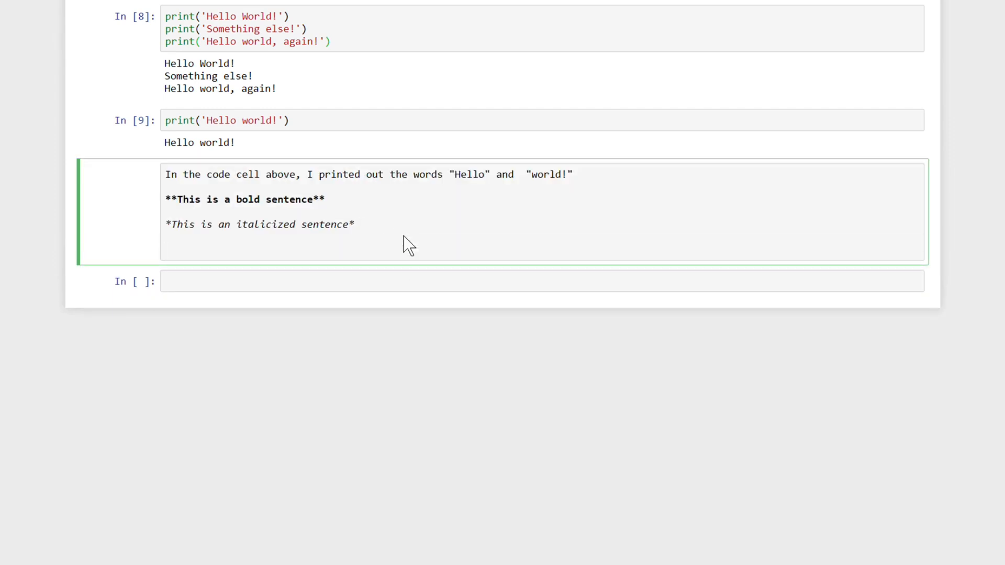
- Add the LaTeX equation $E = mc^2$ to the note and reopen it for editing
{"action": "type", "text": "$"}
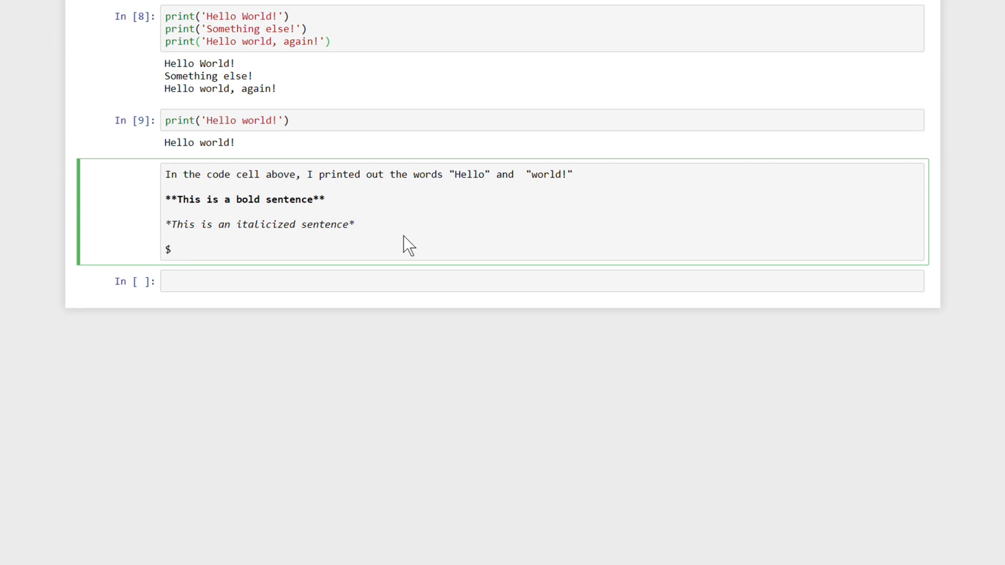
{"action": "type", "text": "E $"}
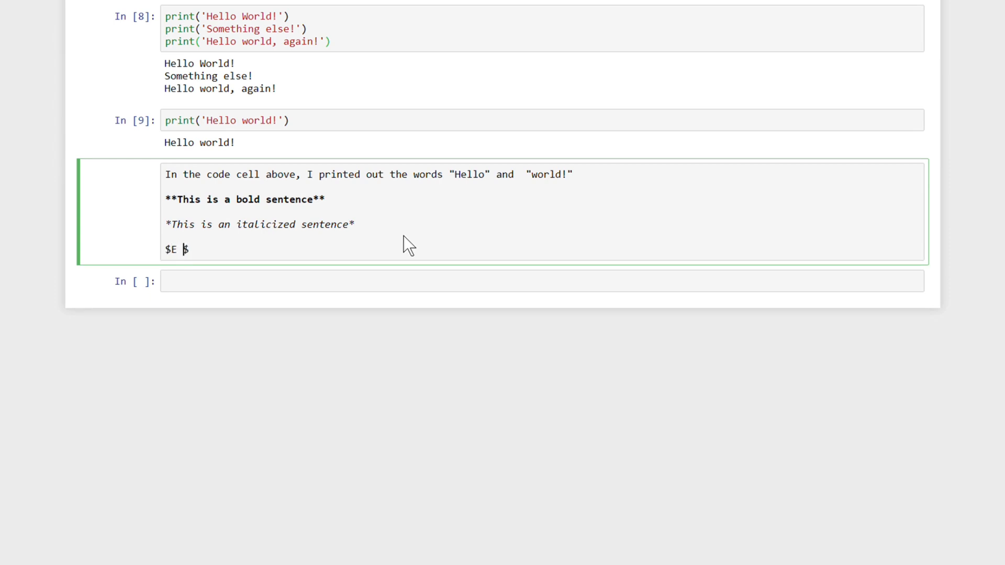
{"action": "type", "text": "= mc^"}
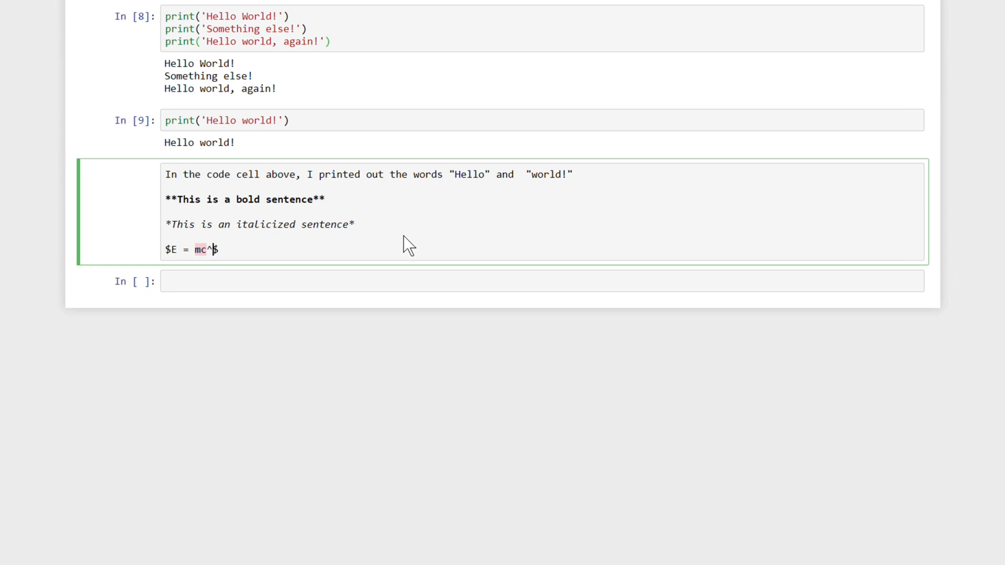
{"action": "type", "text": "2"}
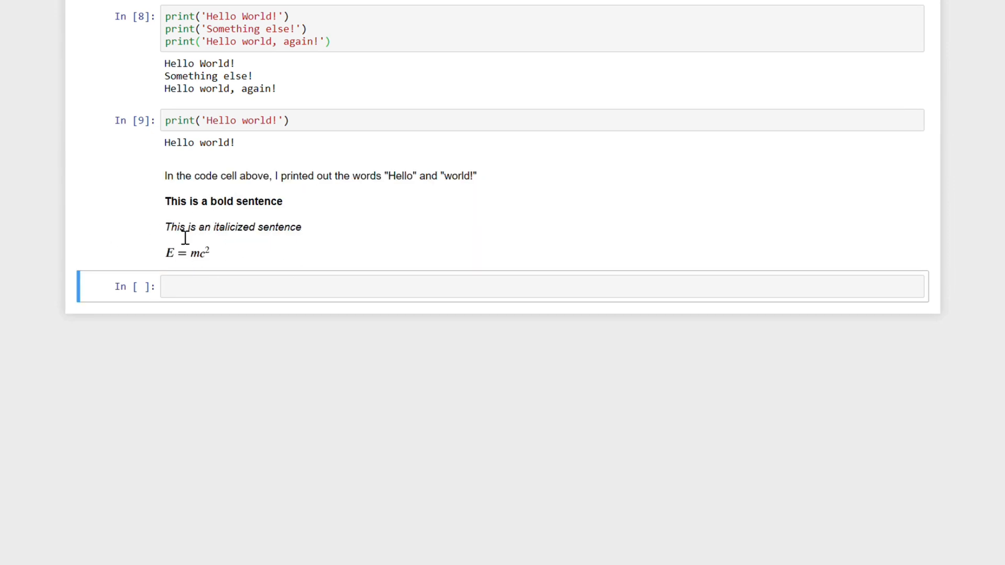
{"action": "double_click", "coordinate": [233, 226]}
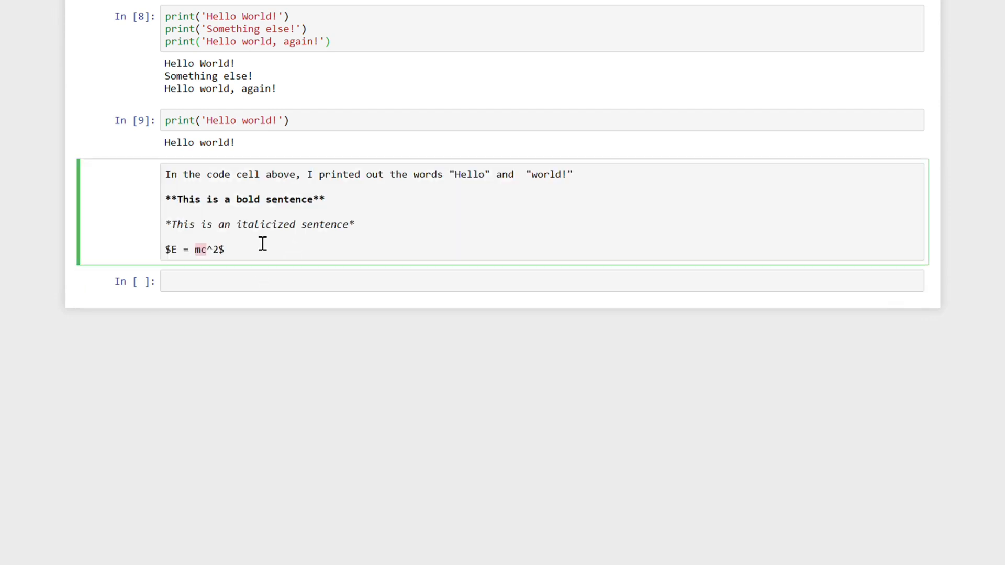
{"action": "type", "text": "("}
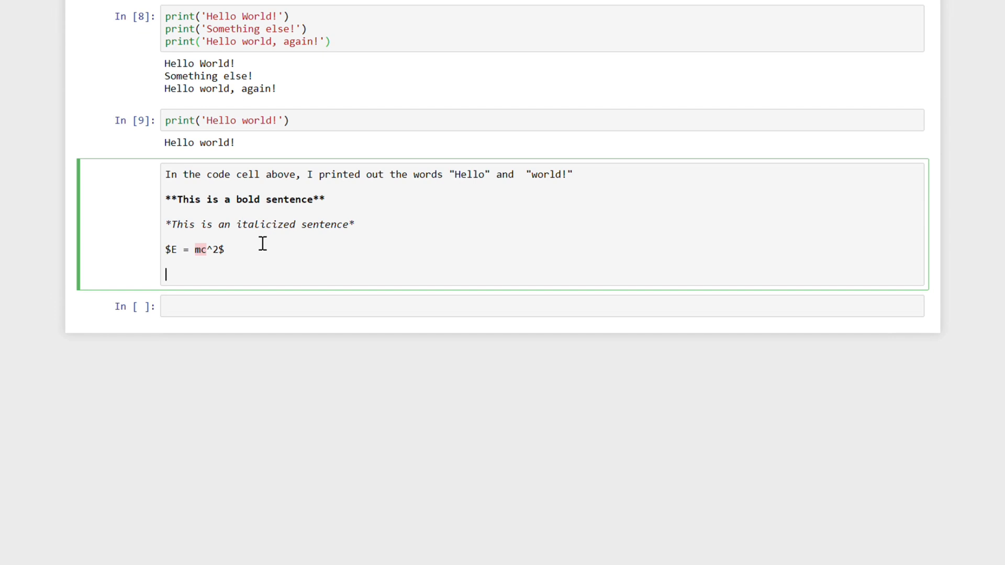
- Add a ```python block of print('Hello world!') with short sentences around it
{"action": "key", "text": "Backspace"}
{"action": "type", "text": "`print('Hell"}
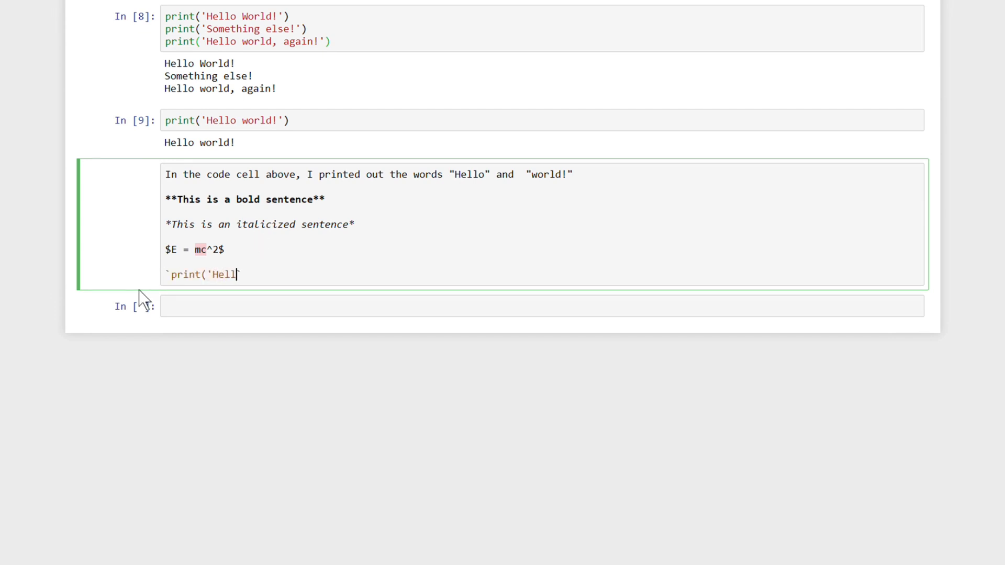
{"action": "key", "text": "shift+enter"}
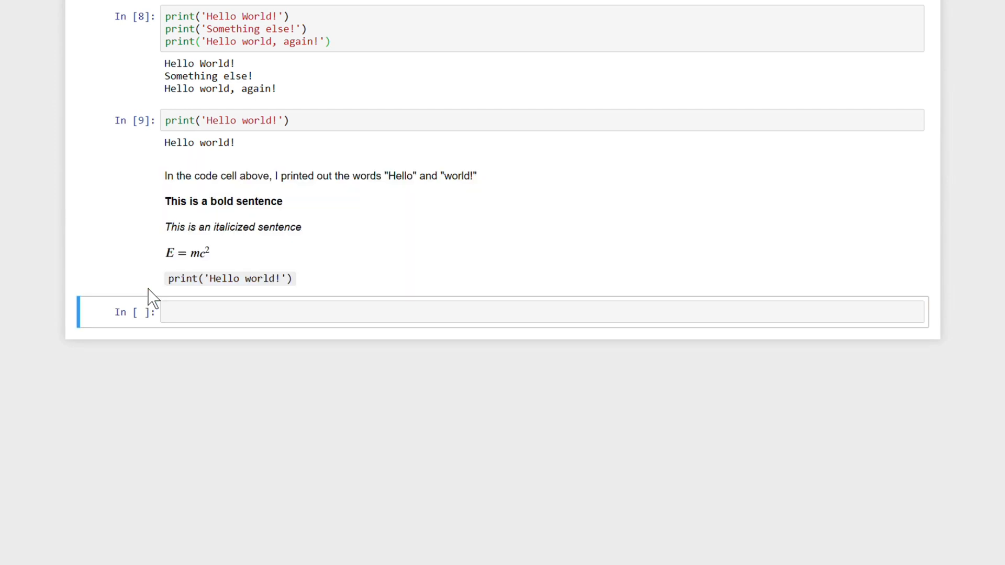
{"action": "mouse_move", "coordinate": [375, 183]}
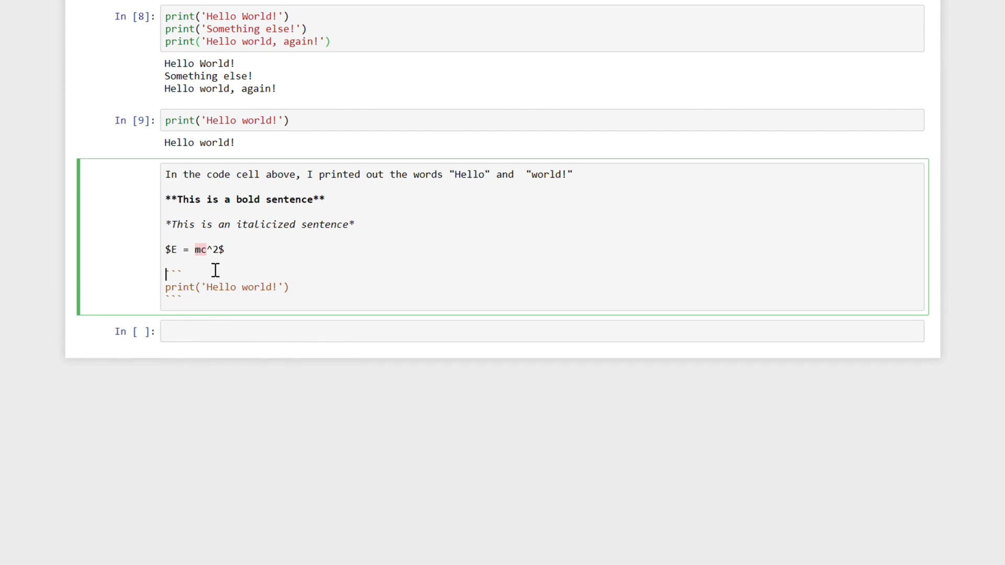
{"action": "type", "text": "python"}
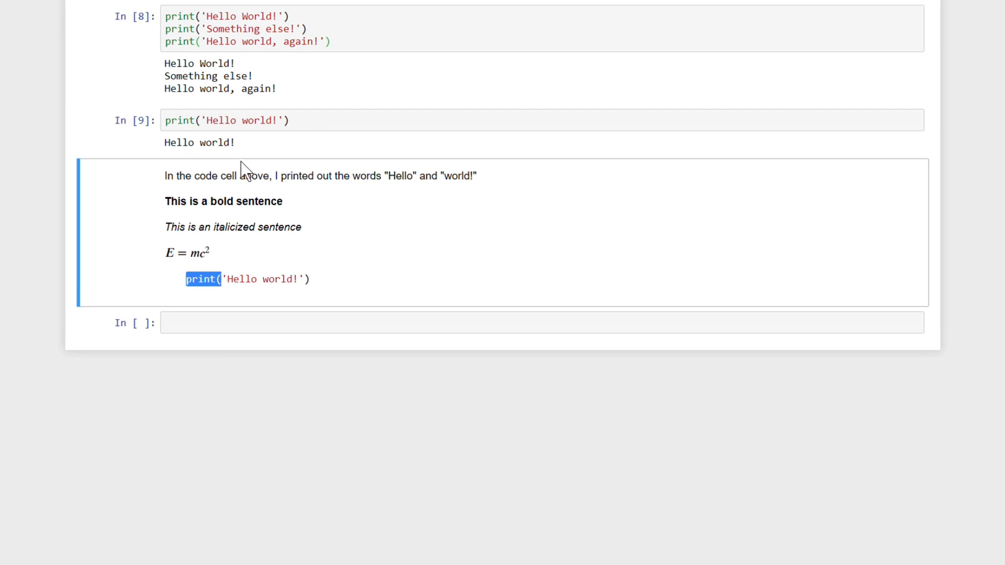
{"action": "left_click", "coordinate": [245, 279]}
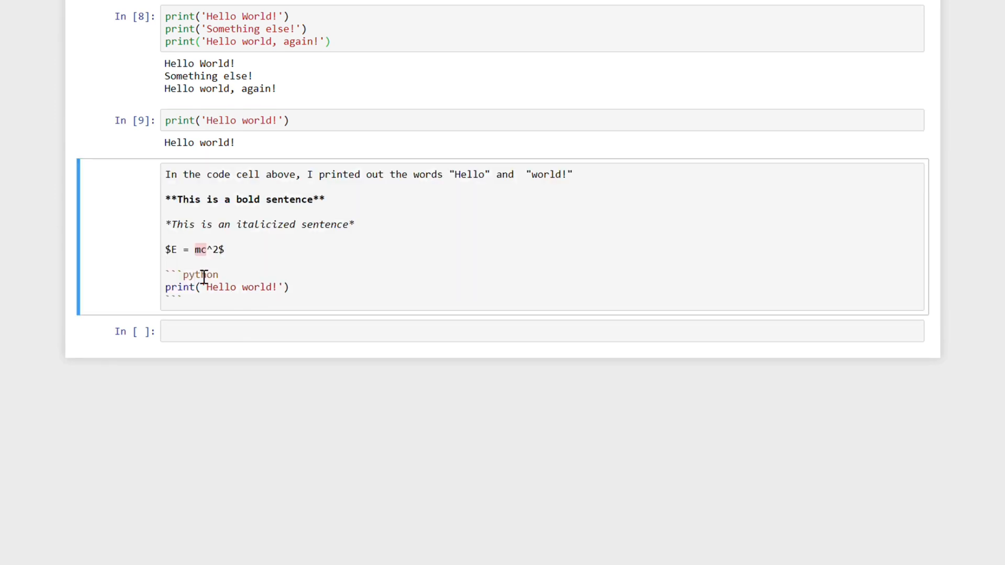
{"action": "type", "text": "This line of code:"}
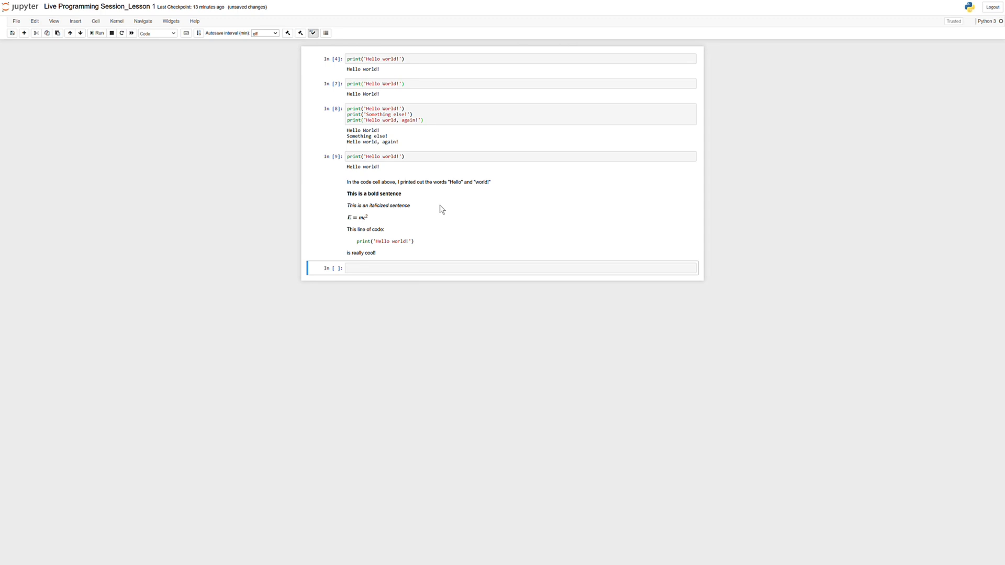
{"action": "mouse_move", "coordinate": [408, 220]}
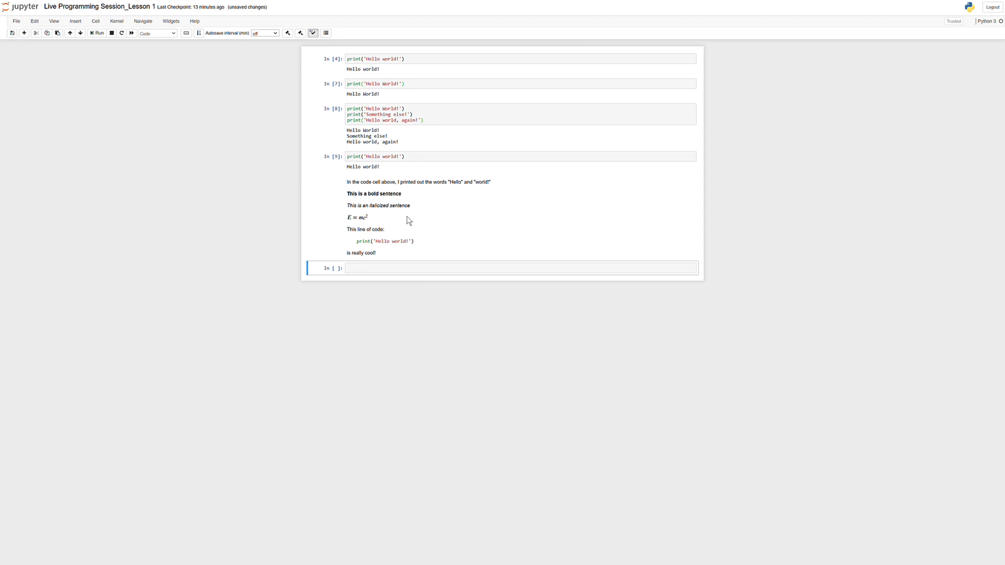
{"action": "mouse_move", "coordinate": [346, 290]}
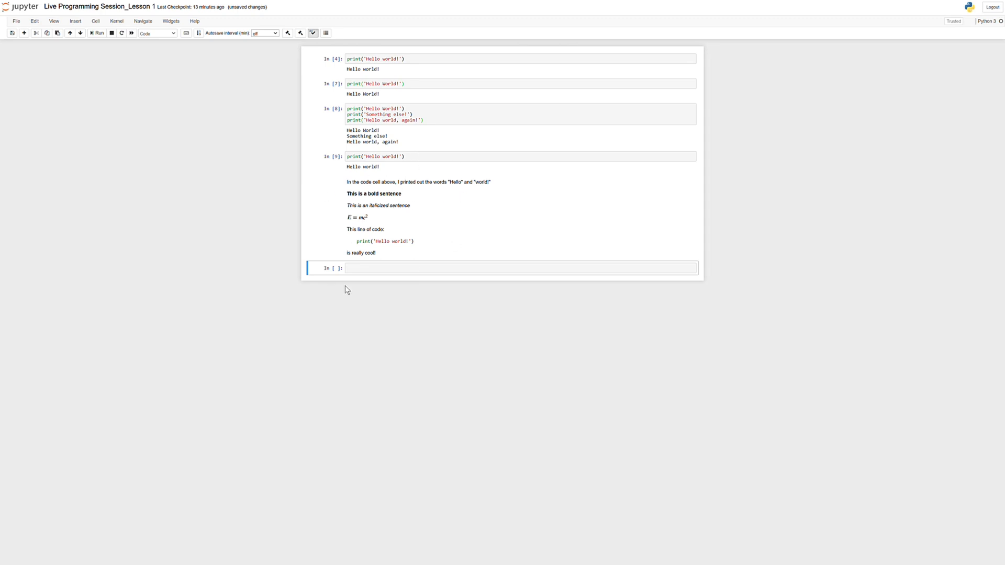
{"action": "mouse_move", "coordinate": [391, 206]}
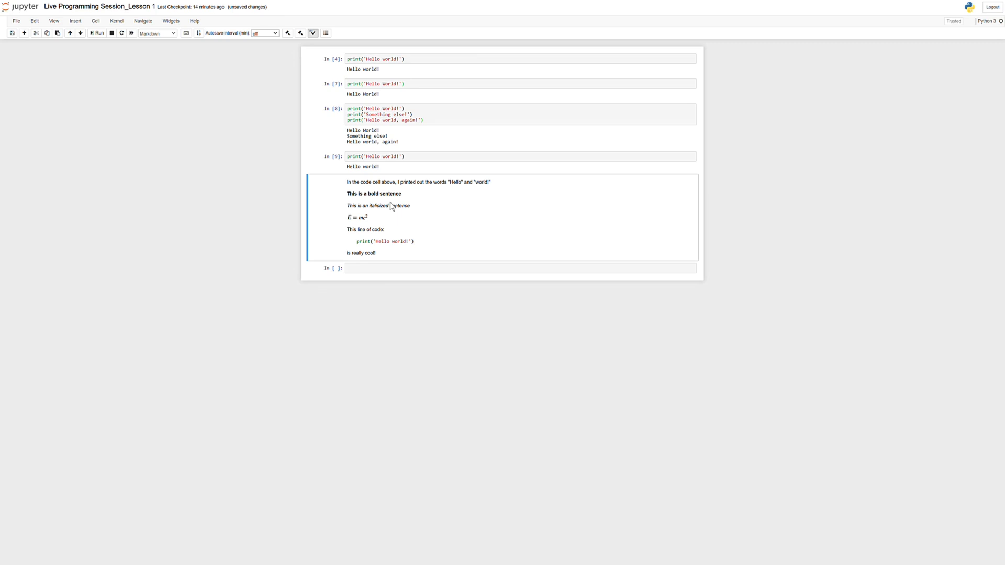
{"action": "mouse_move", "coordinate": [360, 214]}
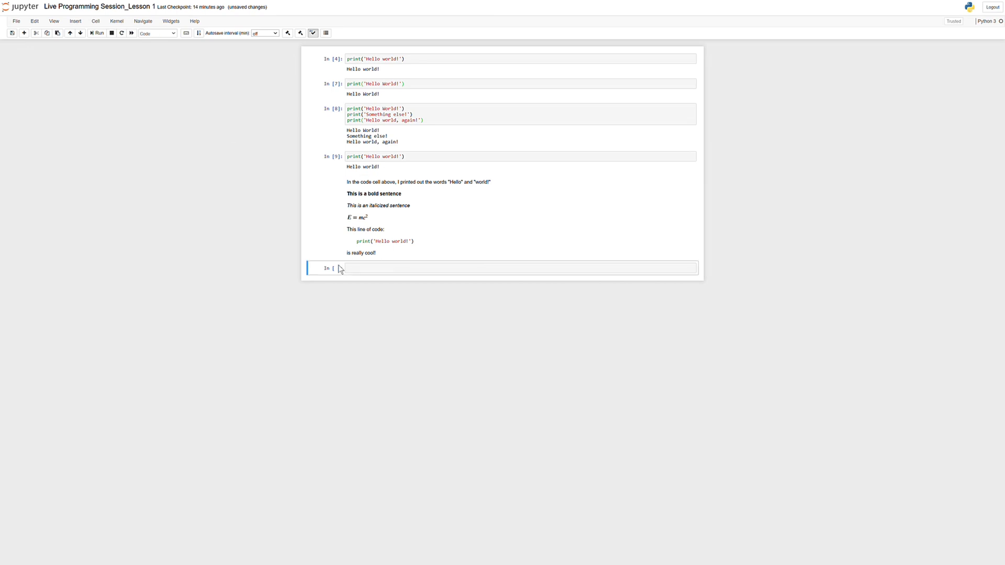
- Enter print('Hello world!') in the bottom cell, switch it to Code, and run it
{"action": "left_click", "coordinate": [156, 32]}
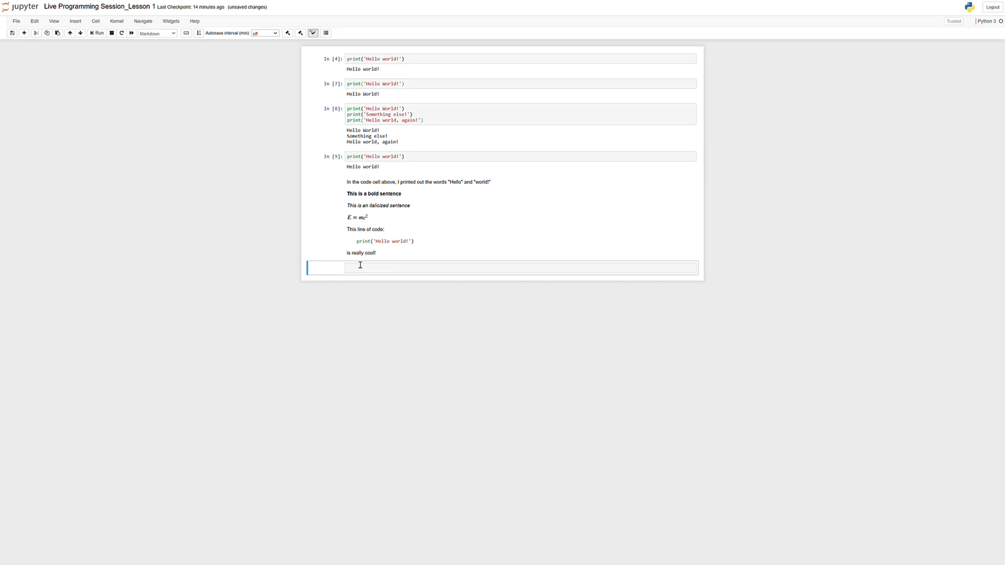
{"action": "type", "text": "print('Hello world!"}
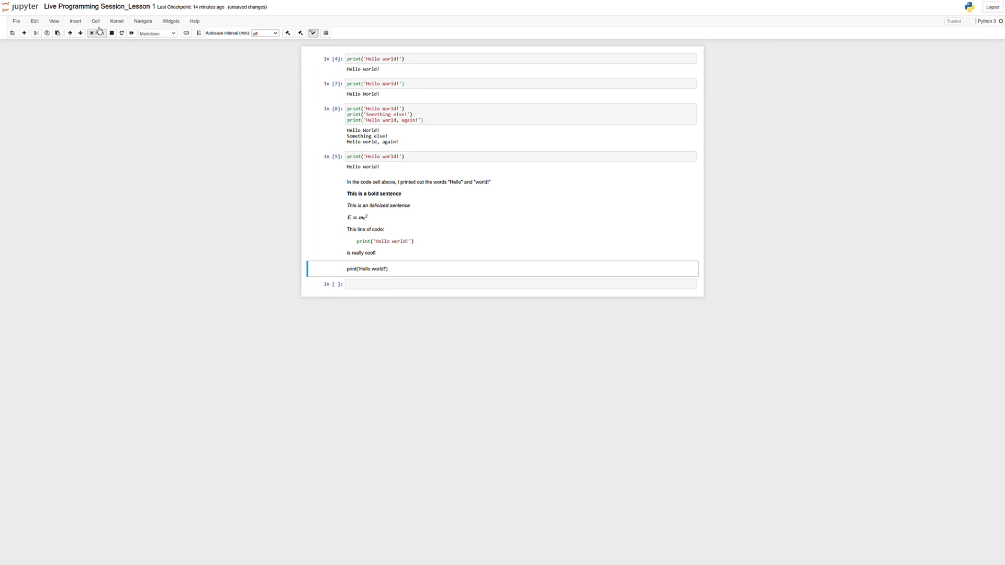
{"action": "left_click", "coordinate": [95, 21]}
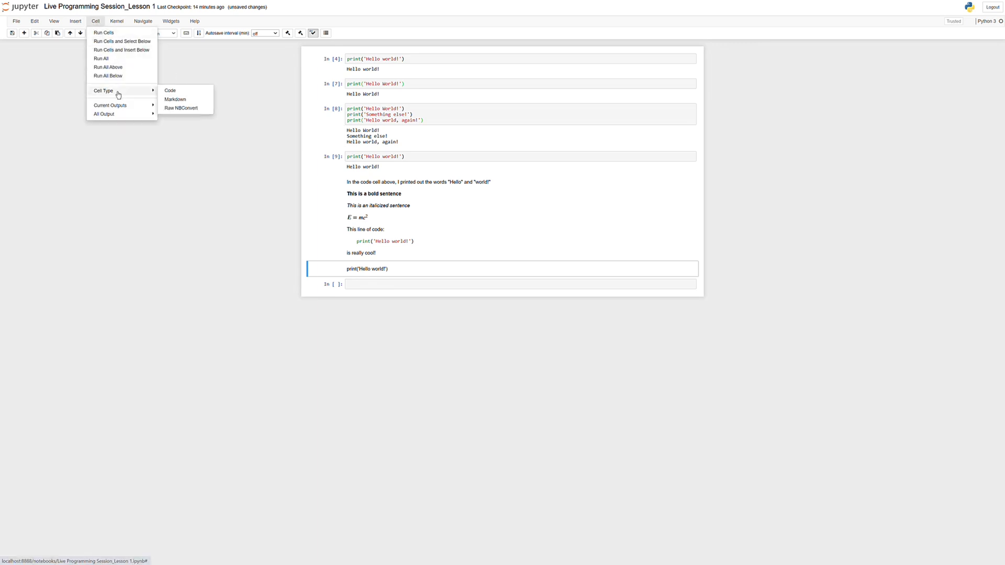
{"action": "left_click", "coordinate": [169, 90]}
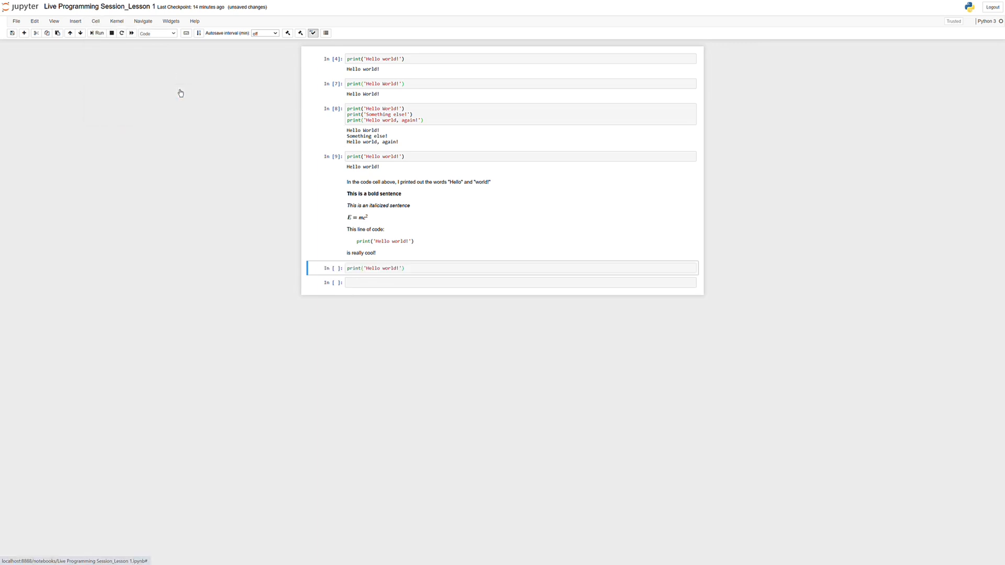
{"action": "left_click", "coordinate": [410, 268]}
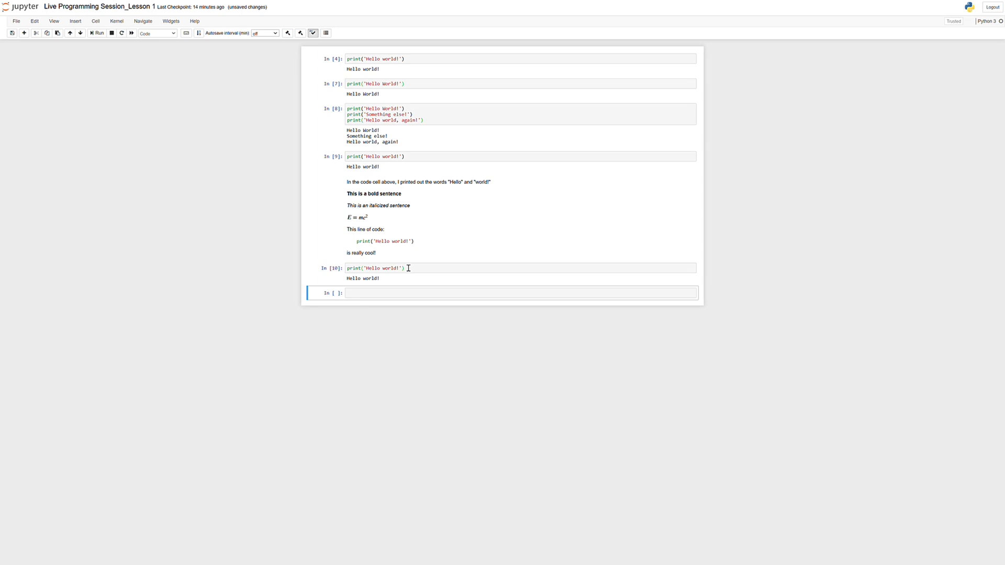
{"action": "mouse_move", "coordinate": [372, 280]}
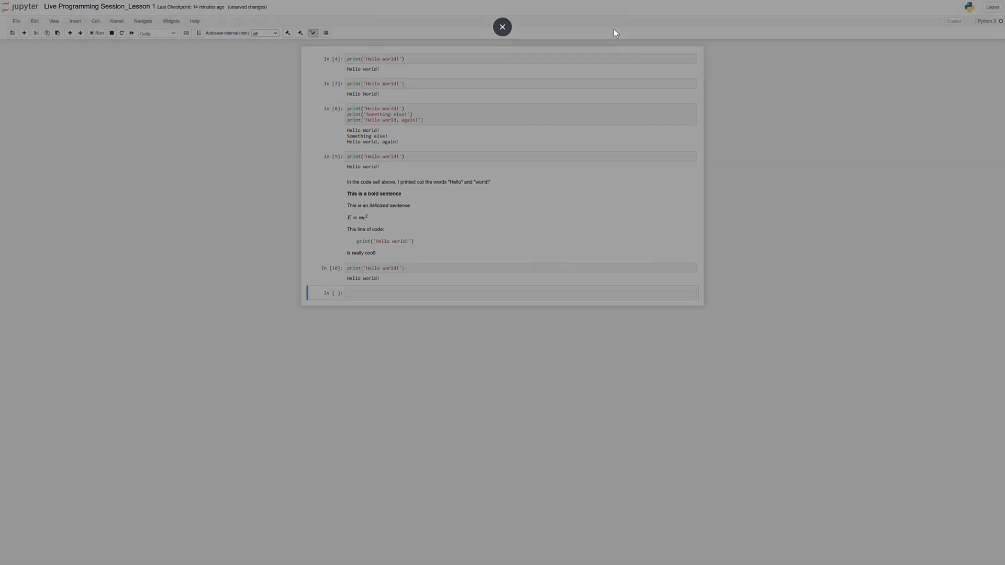
{"action": "left_click", "coordinate": [502, 26]}
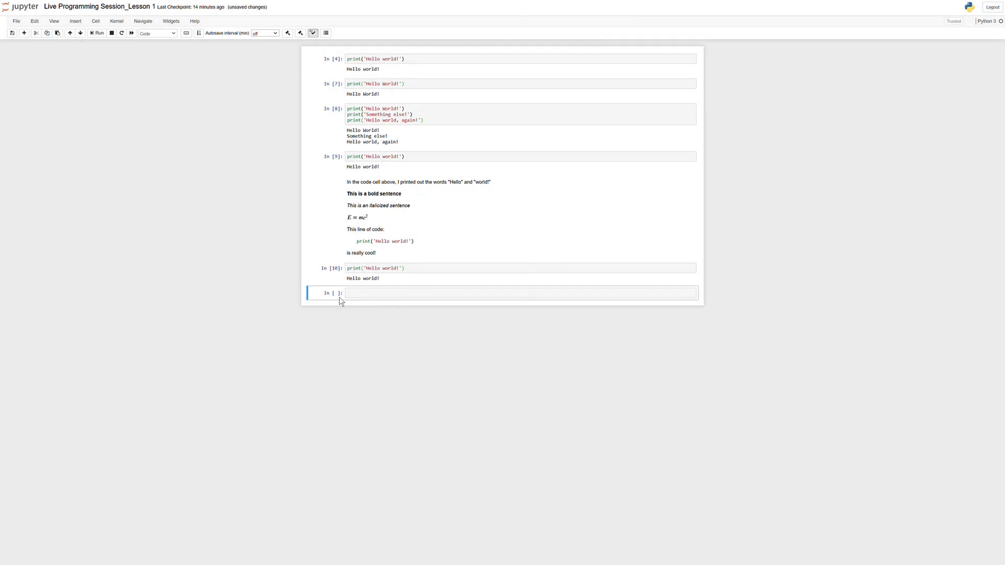
{"action": "type", "text": "asdfasdfasdfasdfasdfasdfasdf"}
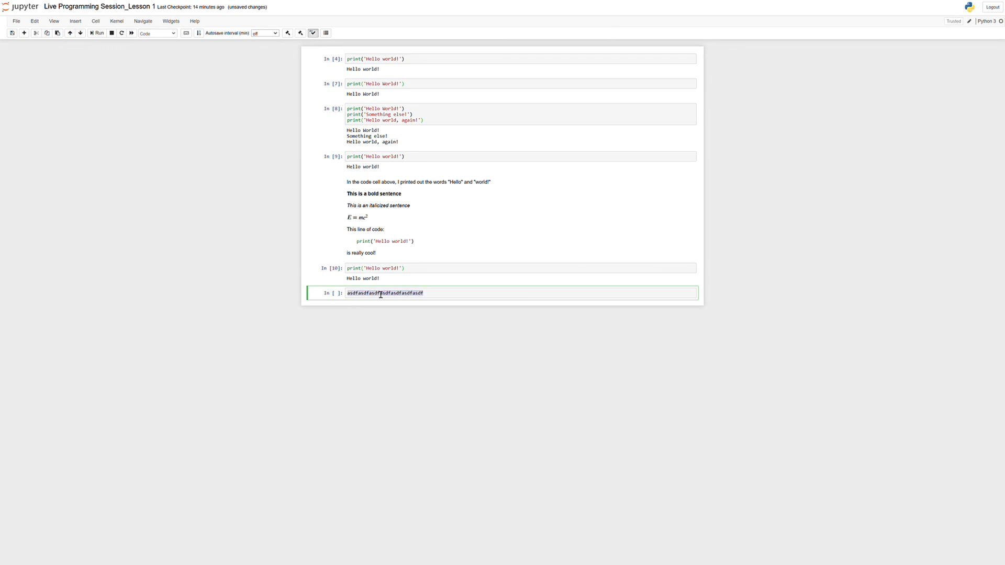
{"action": "key", "text": "ctrl+a"}
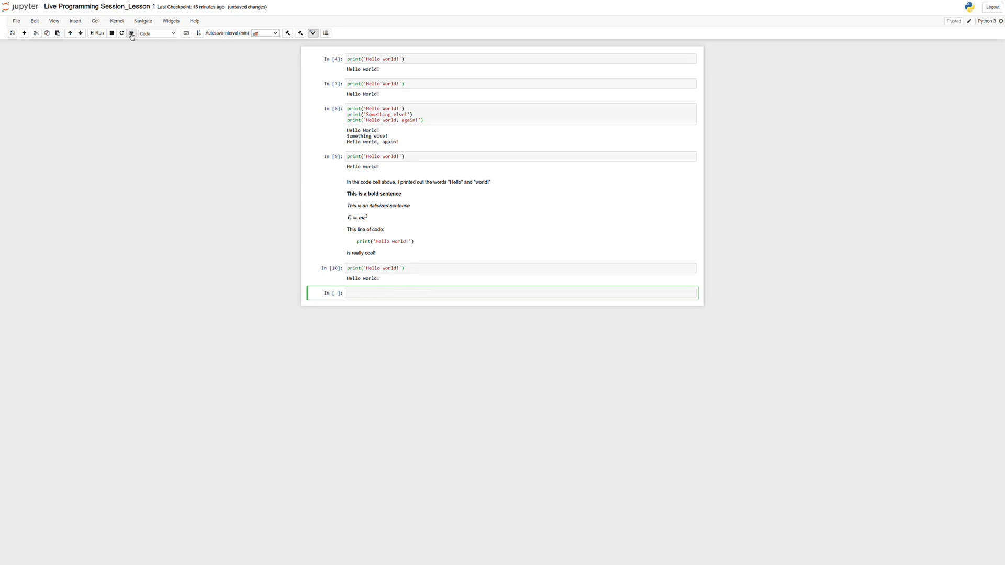
{"action": "left_click", "coordinate": [95, 21]}
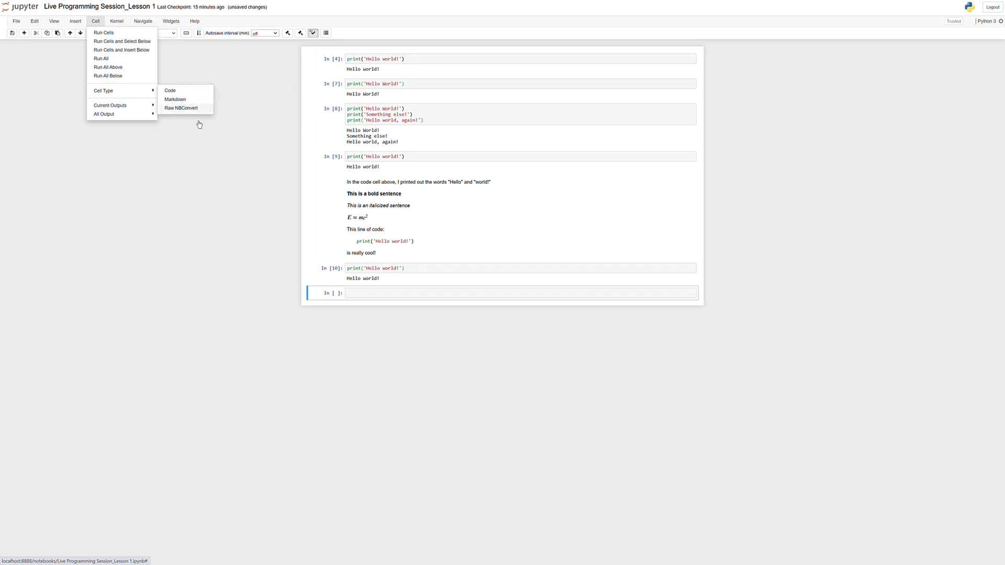
- Dismiss the Cell menu unchanged and re-run the print cell as execution 11
{"action": "left_click", "coordinate": [331, 274]}
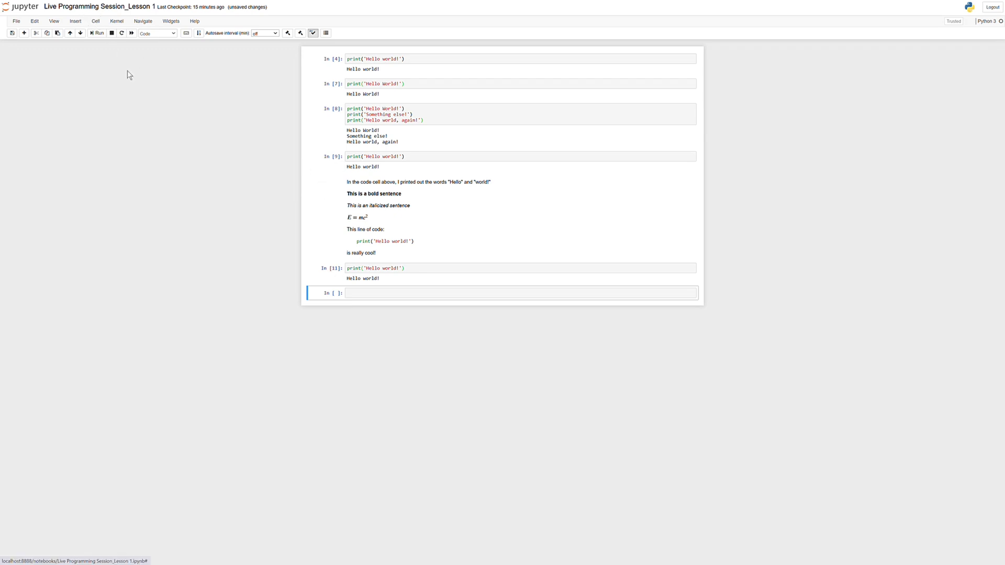
{"action": "mouse_move", "coordinate": [408, 354]}
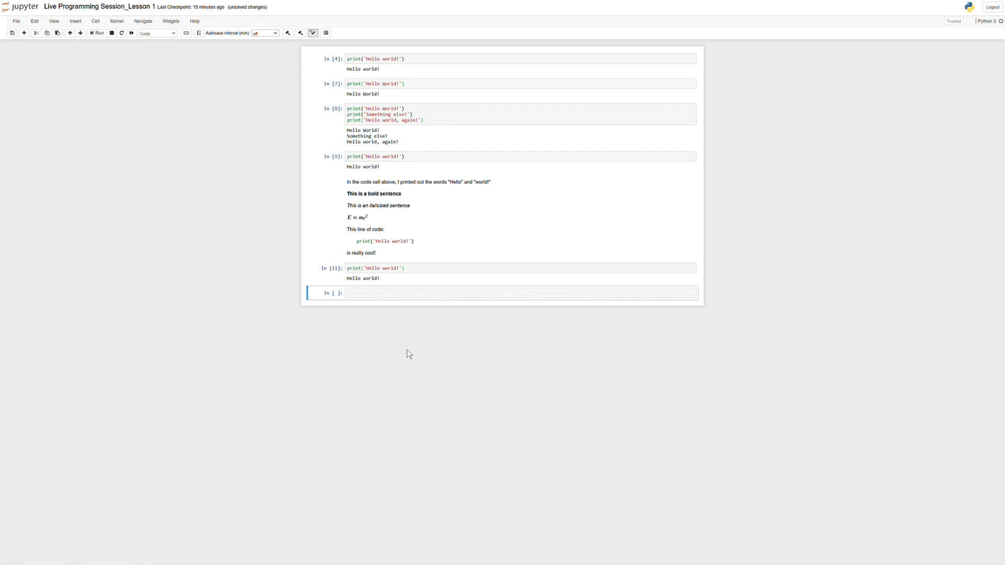